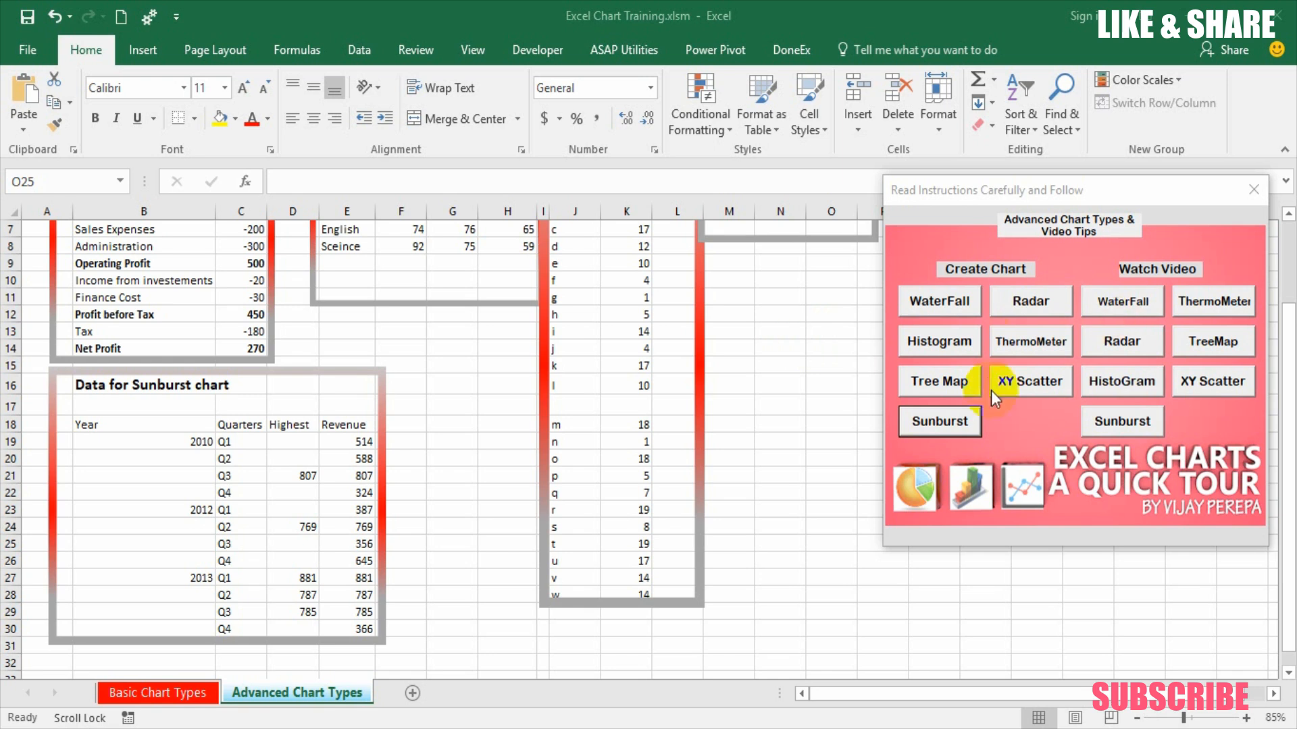
# Step: Create a Sunburst chart from the year/quarter revenue range B18:E30 via Create Chart
pyautogui.click(938, 421)
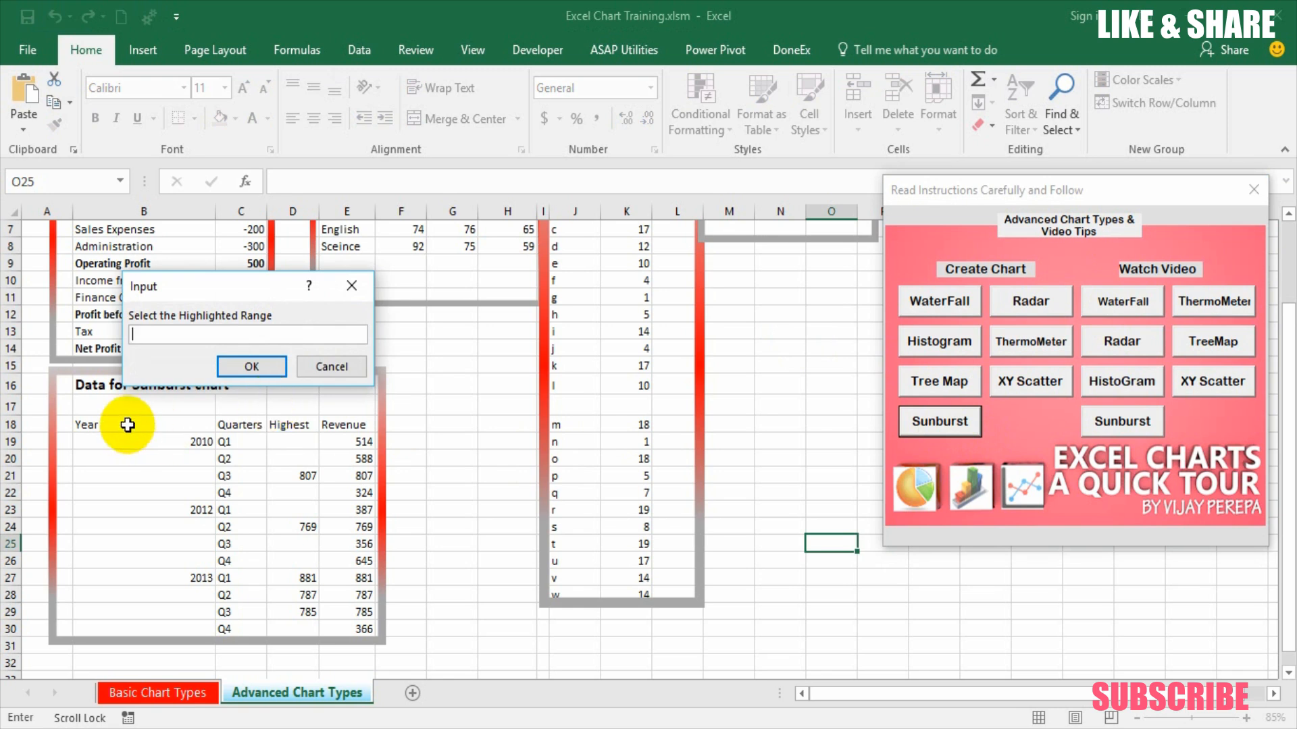
pyautogui.moveTo(127, 424); pyautogui.dragTo(347, 629)
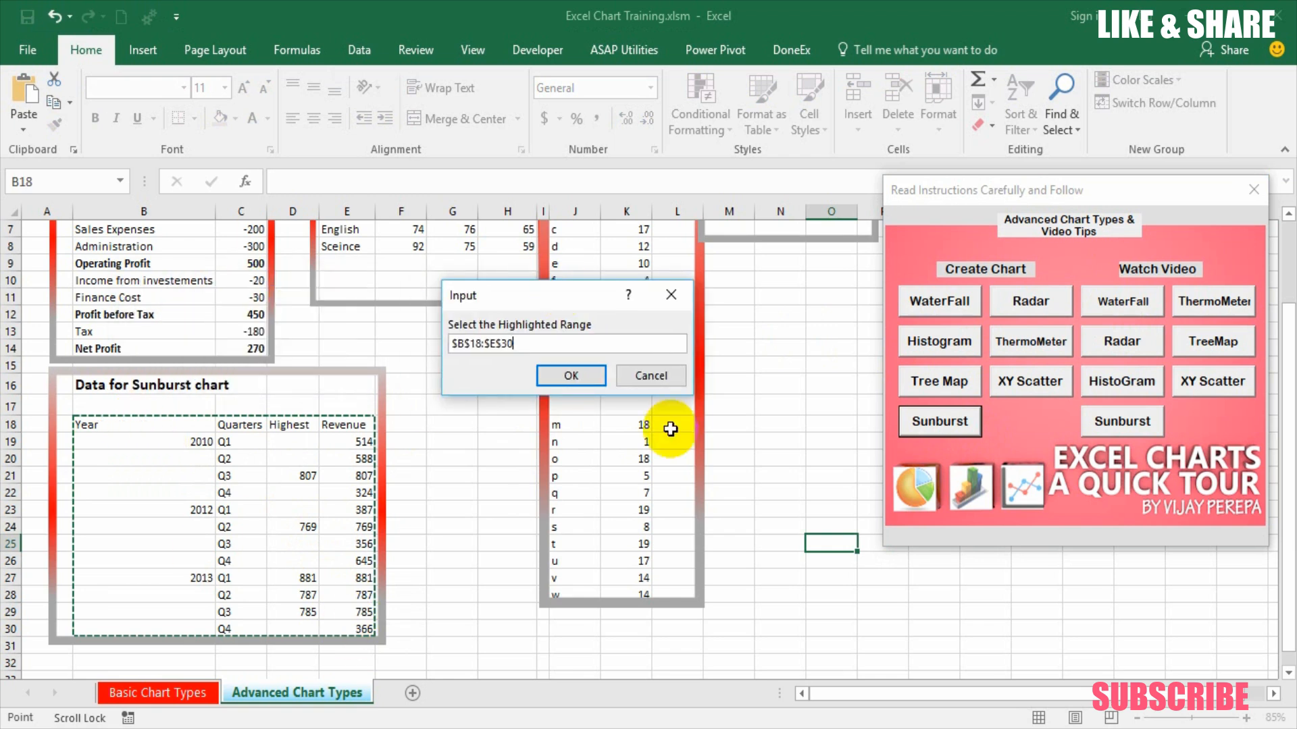
pyautogui.click(570, 375)
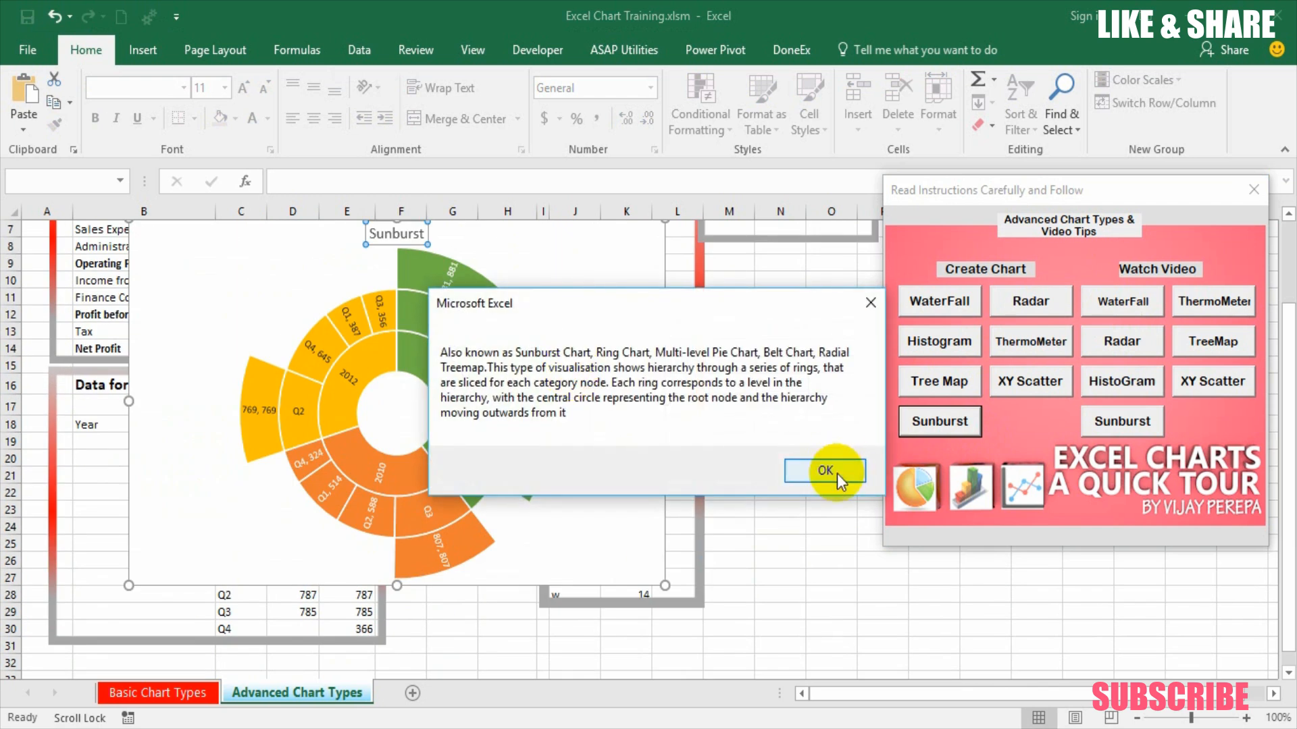
pyautogui.click(824, 470)
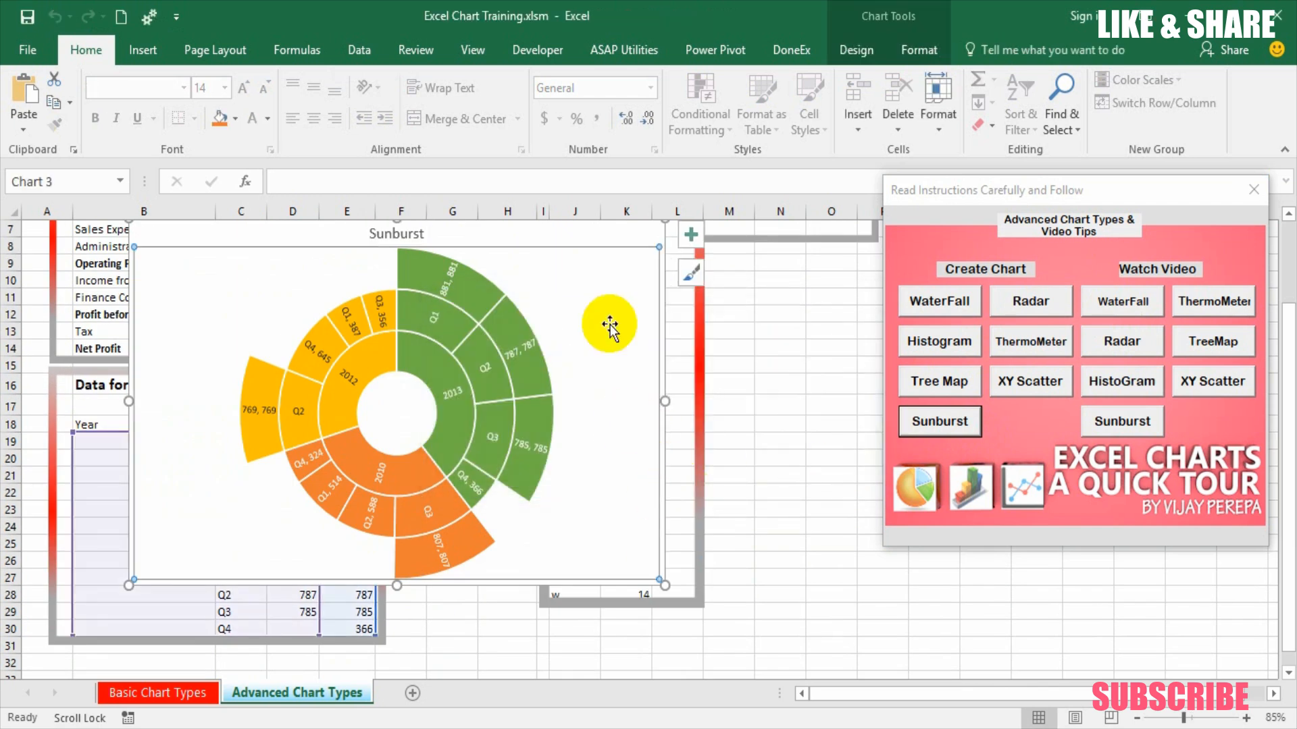
pyautogui.moveTo(643, 386)
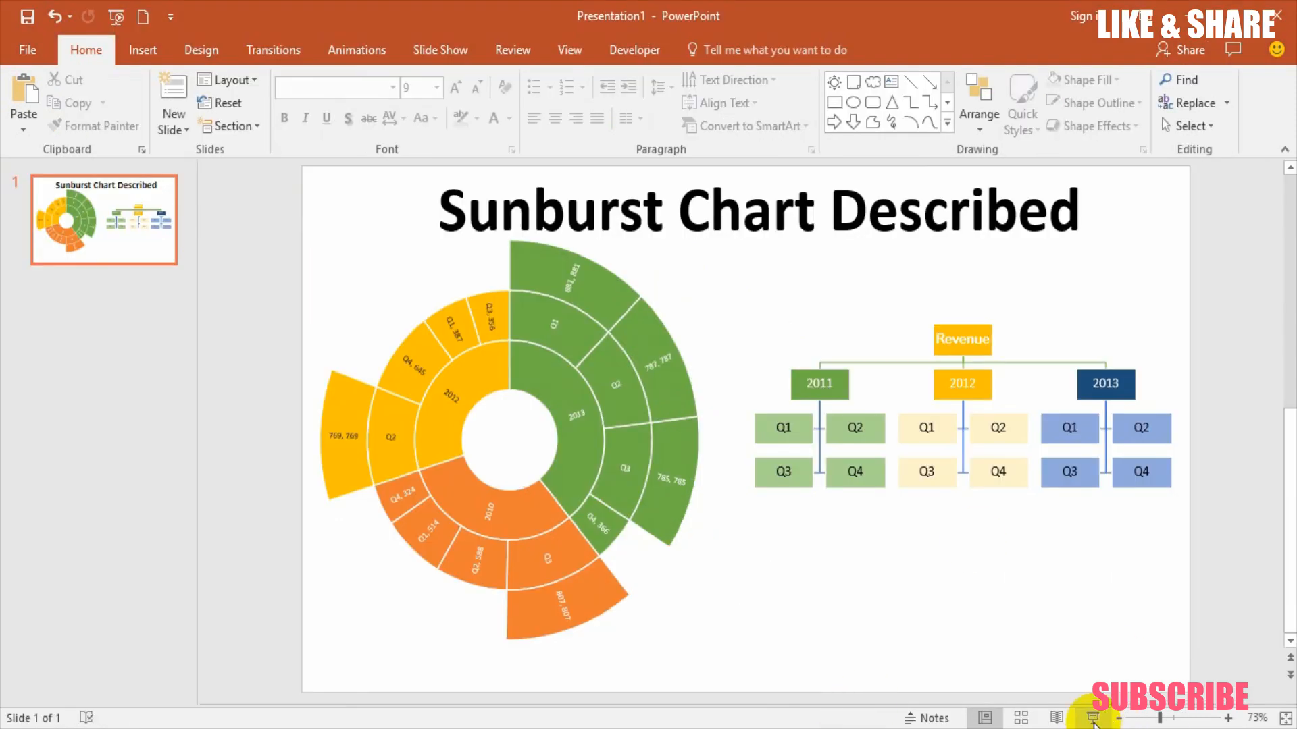
# Step: Present the Sunburst Chart Described slide full screen in Slide Show view
pyautogui.click(1092, 717)
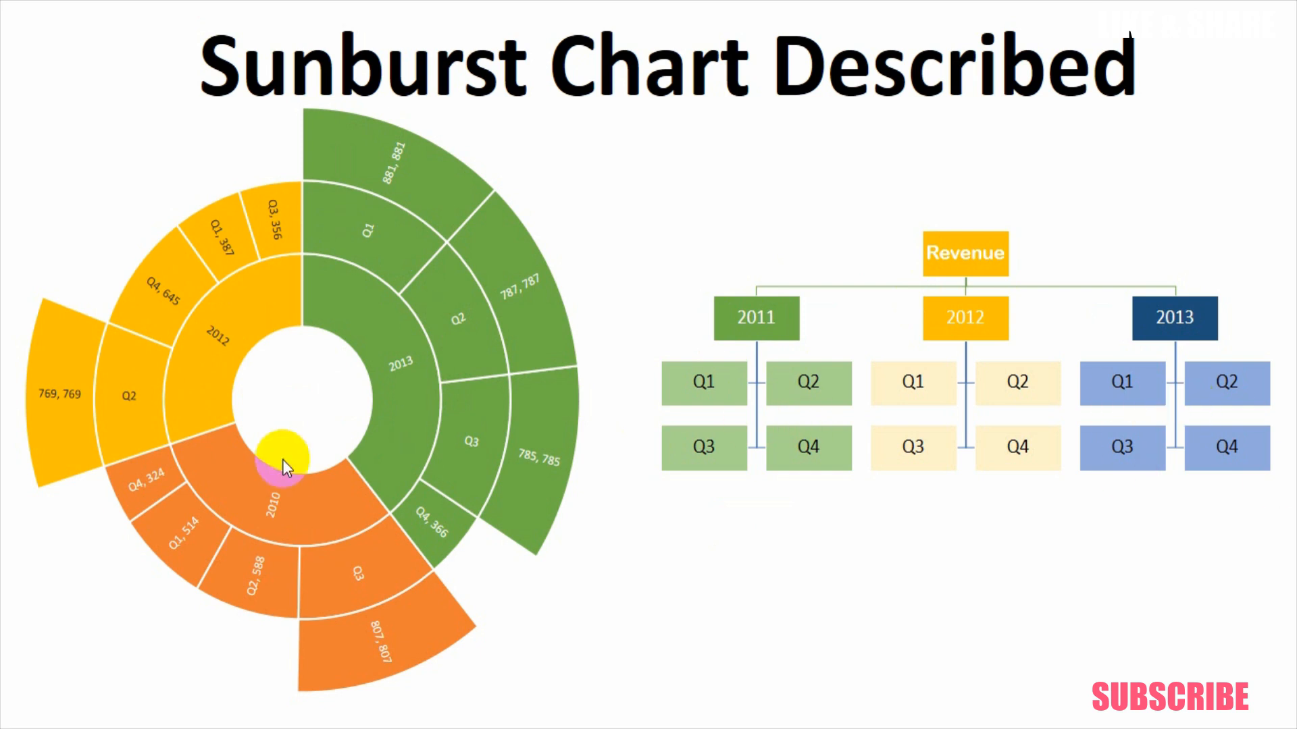
pyautogui.moveTo(41, 426)
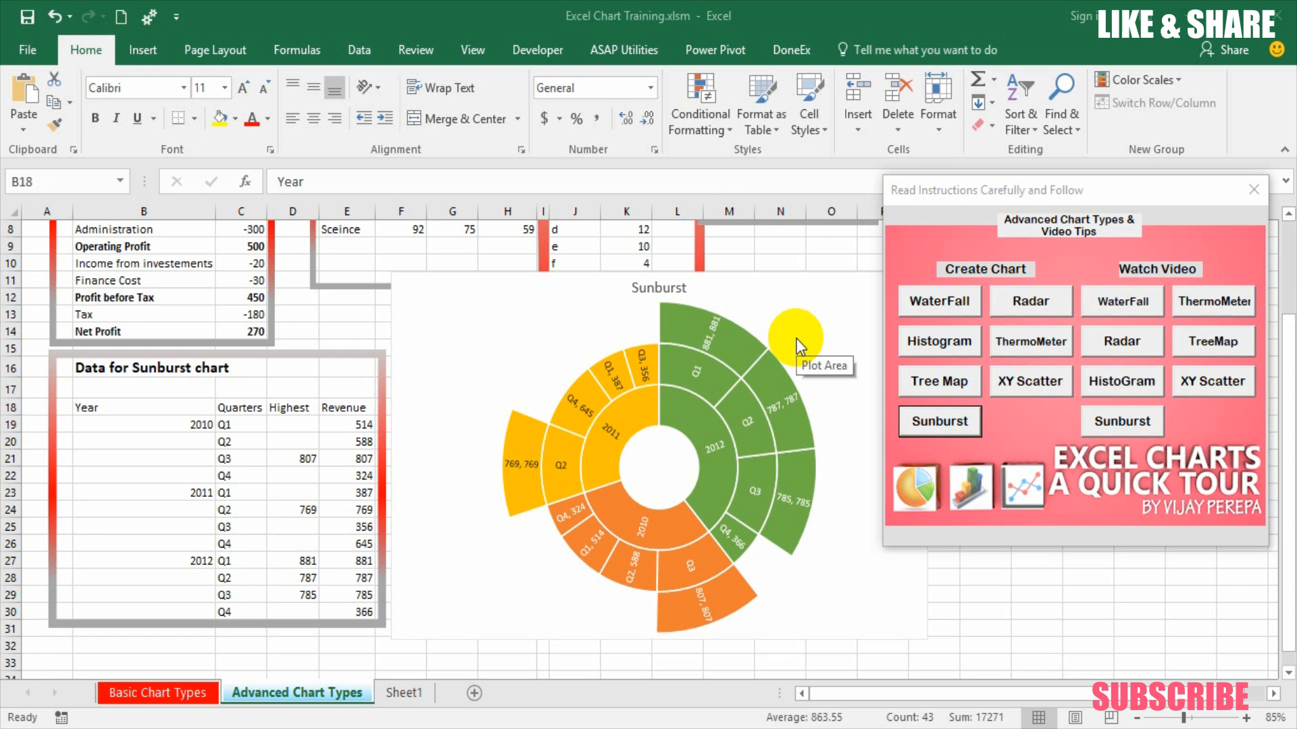
pyautogui.moveTo(124, 426)
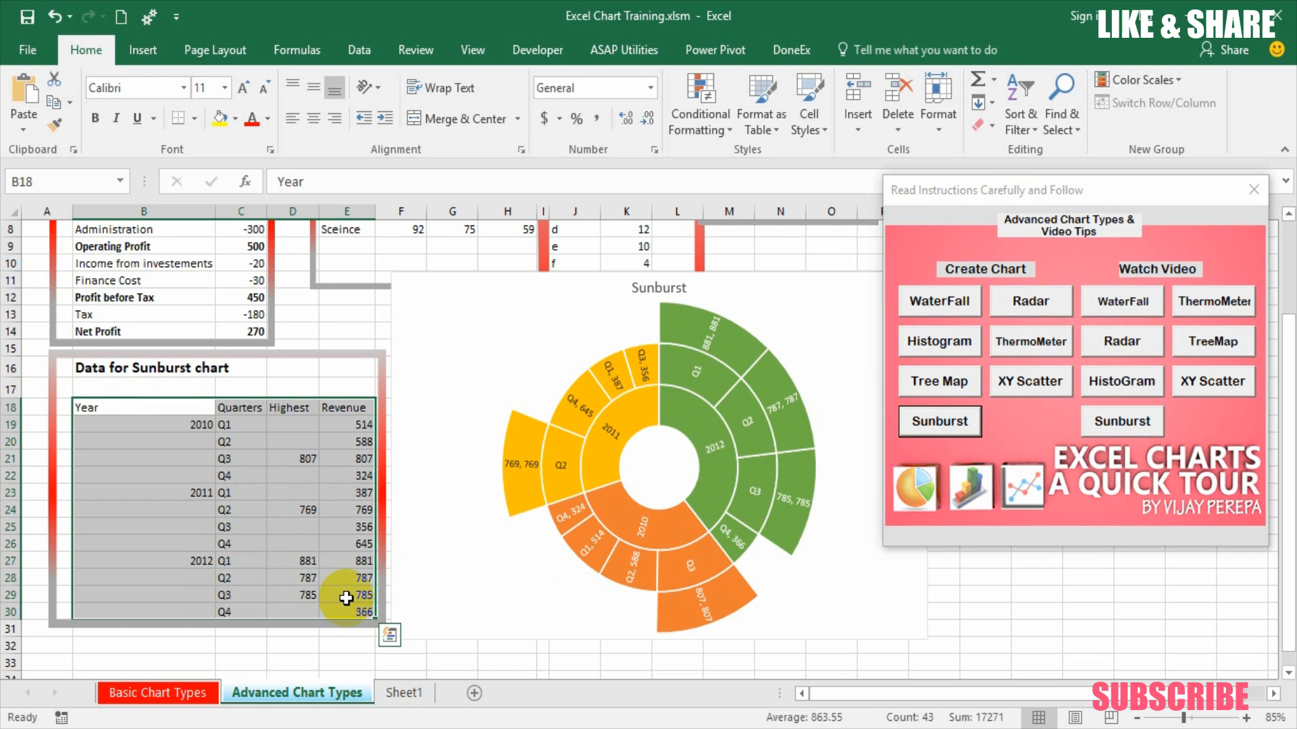
pyautogui.moveTo(223, 562)
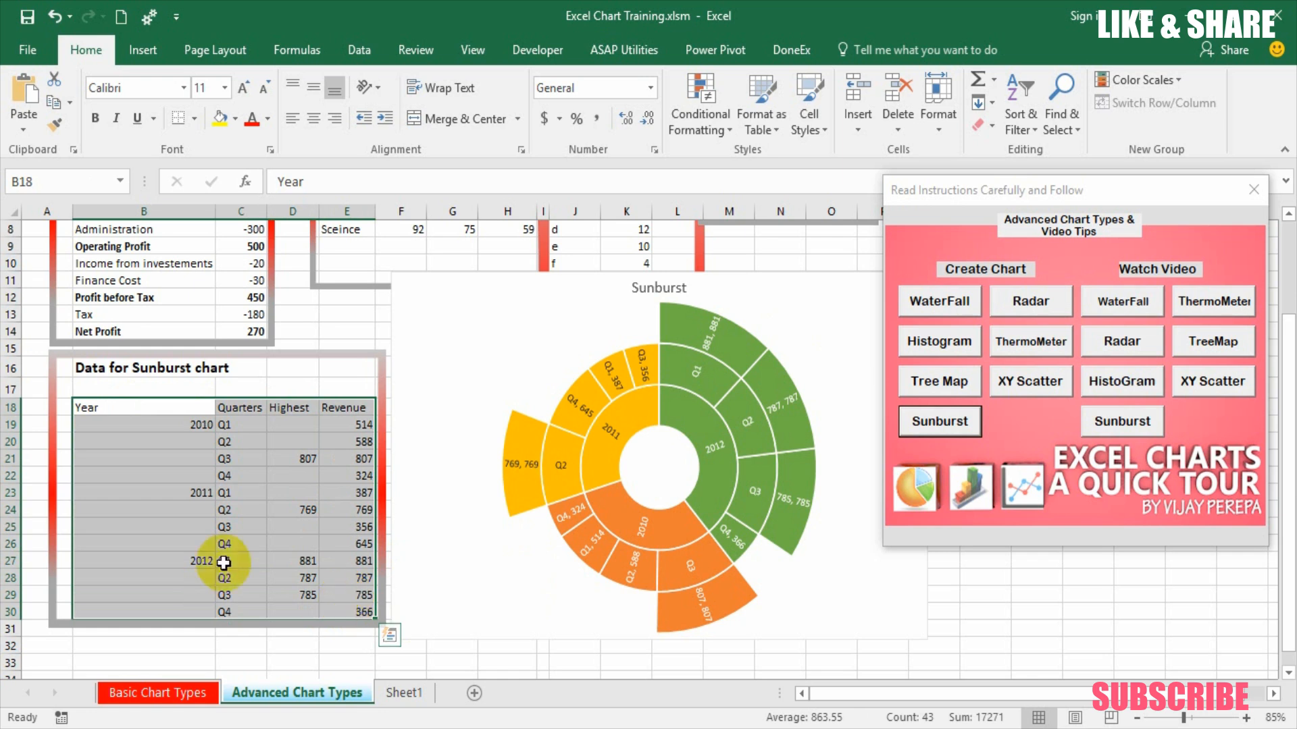
# Step: Select and copy the sunburst data table B18:E30 of years, quarters and revenue
pyautogui.moveTo(223, 562); pyautogui.dragTo(357, 600)
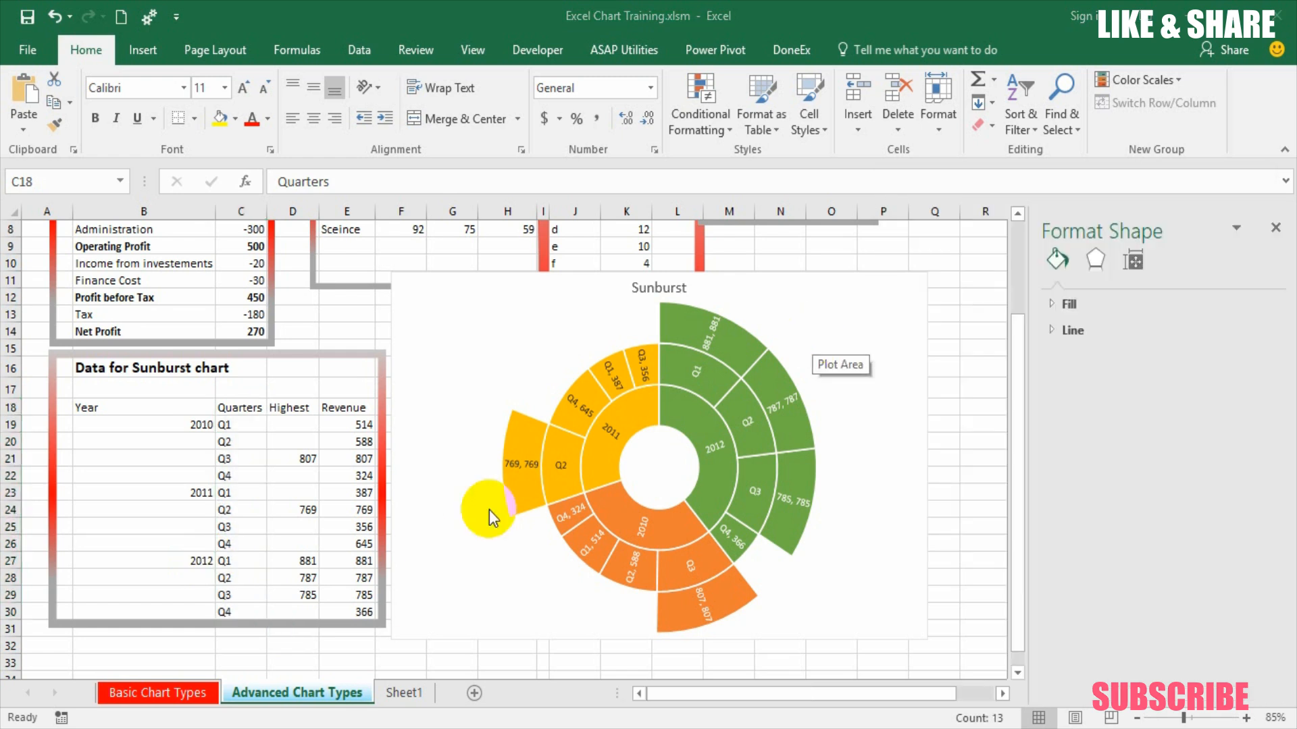
# Step: Paste the table on Sheet1 and select the FY10–FY12 totals range H2:I5
pyautogui.click(404, 693)
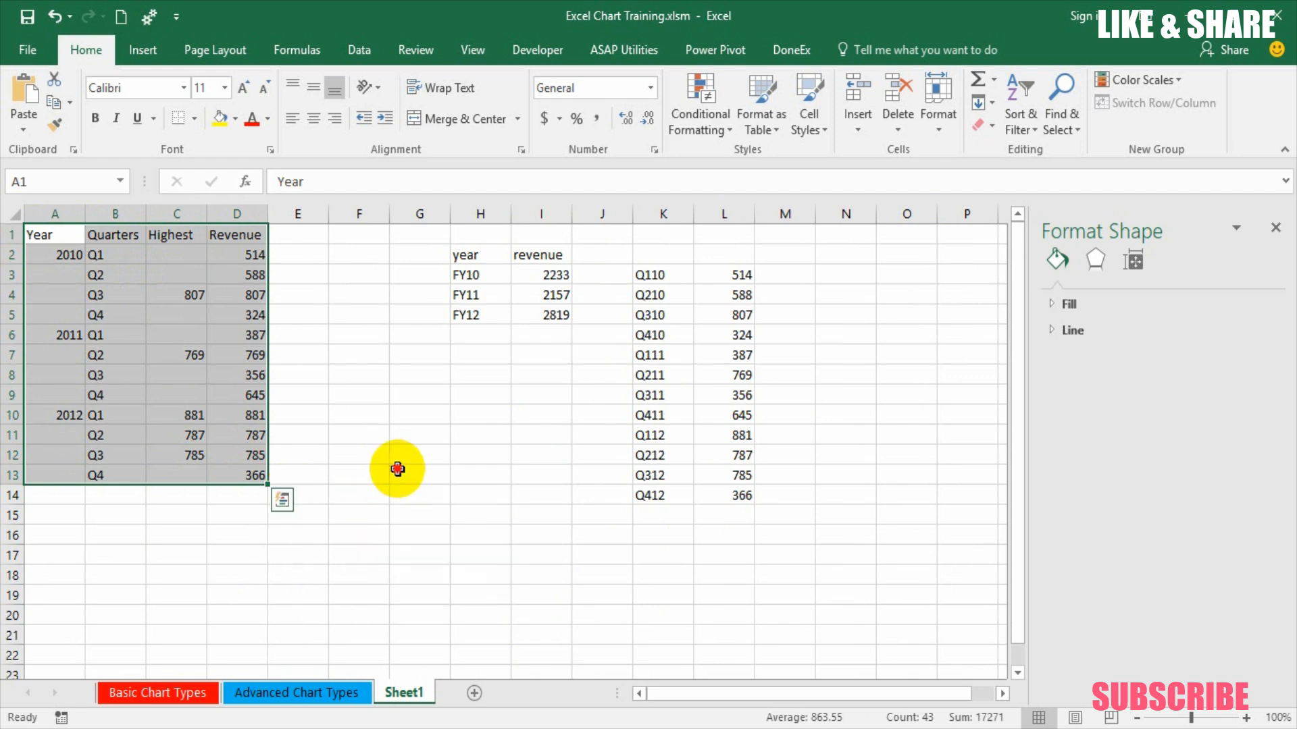
pyautogui.click(479, 254)
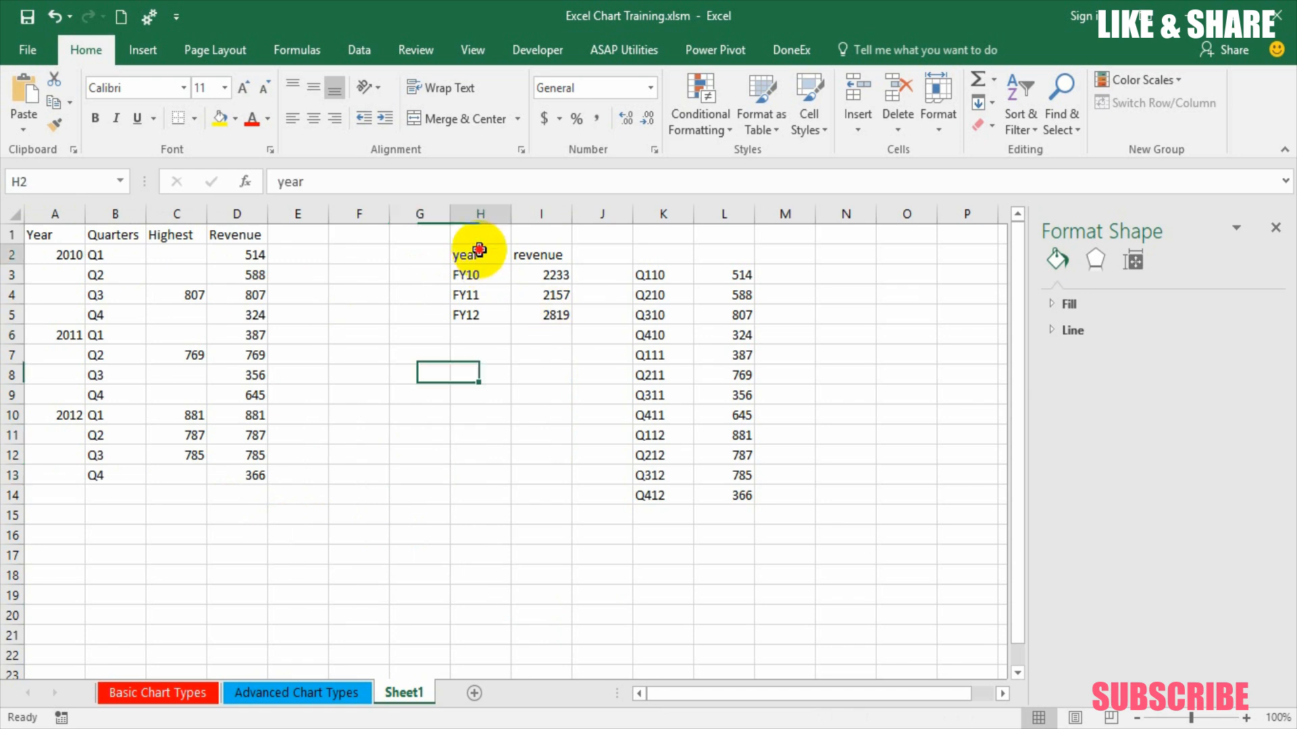
pyautogui.moveTo(479, 254); pyautogui.dragTo(541, 315)
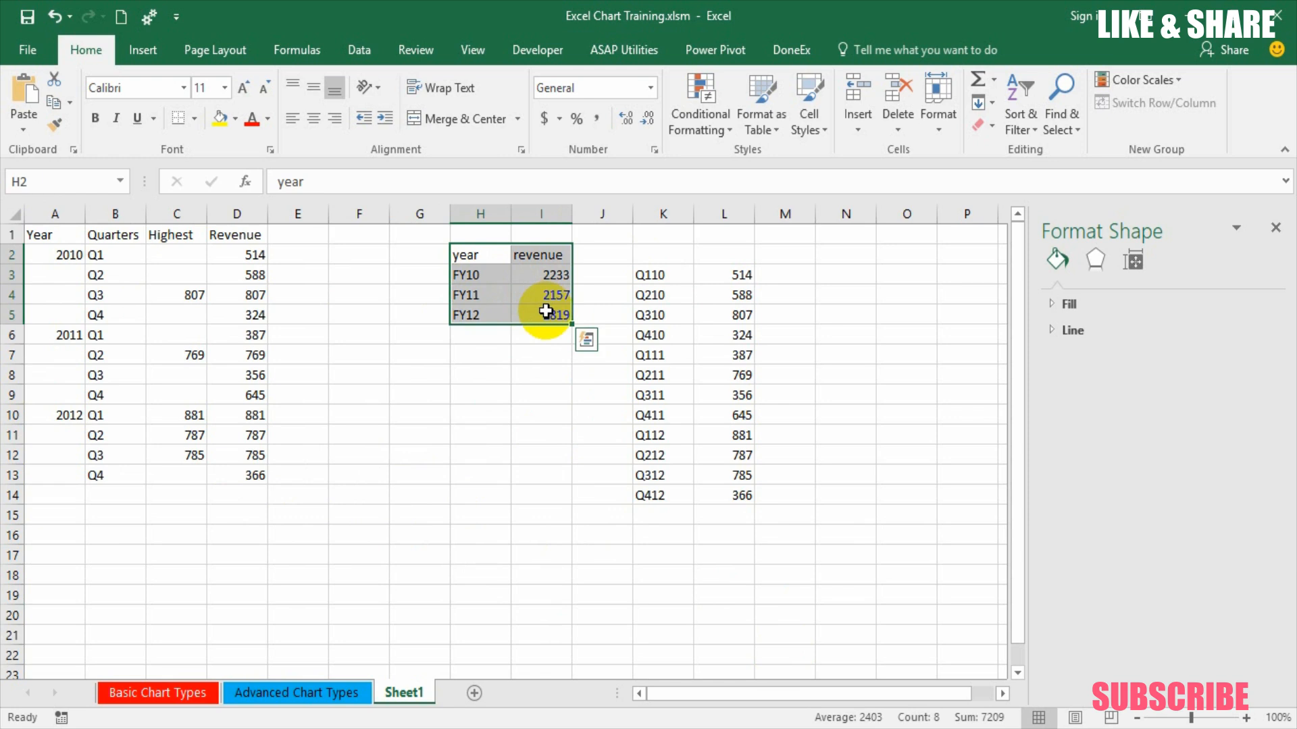
# Step: Insert a 2-D pie of the FY totals, remove title and legend, and shrink the chart area
pyautogui.click(142, 50)
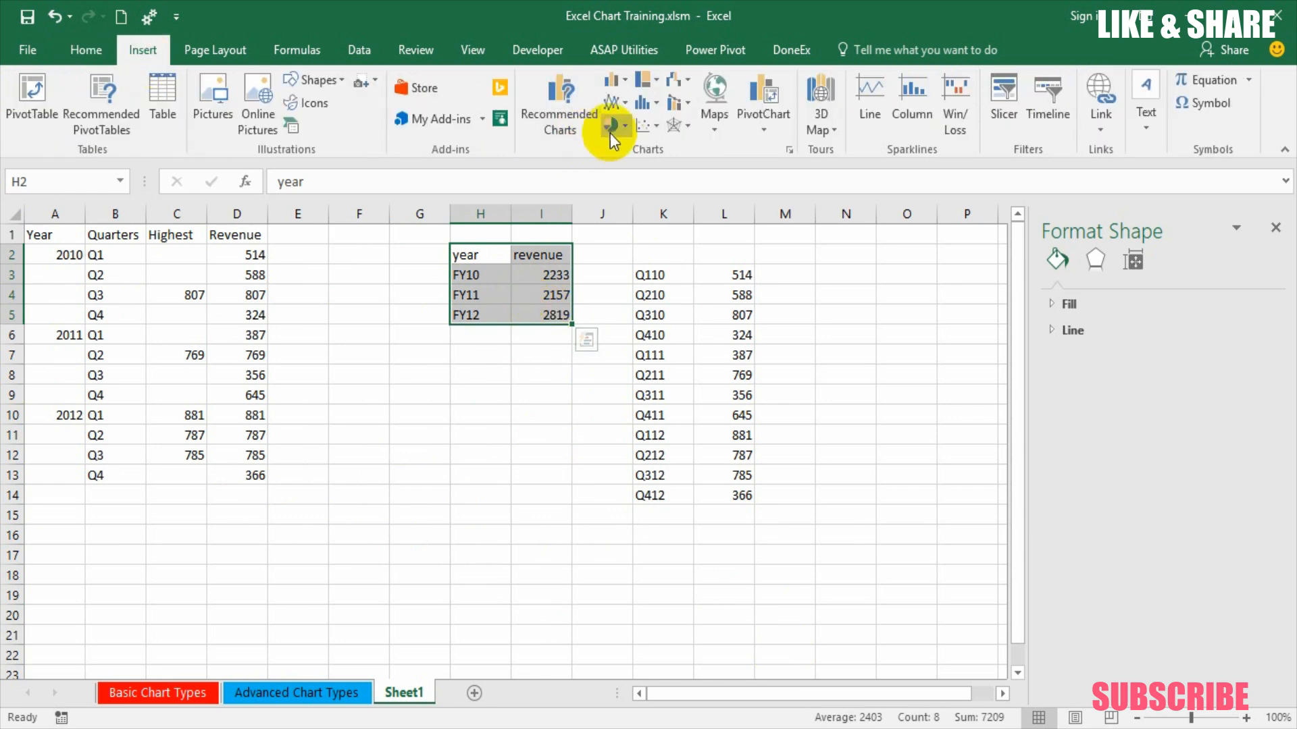
pyautogui.click(610, 125)
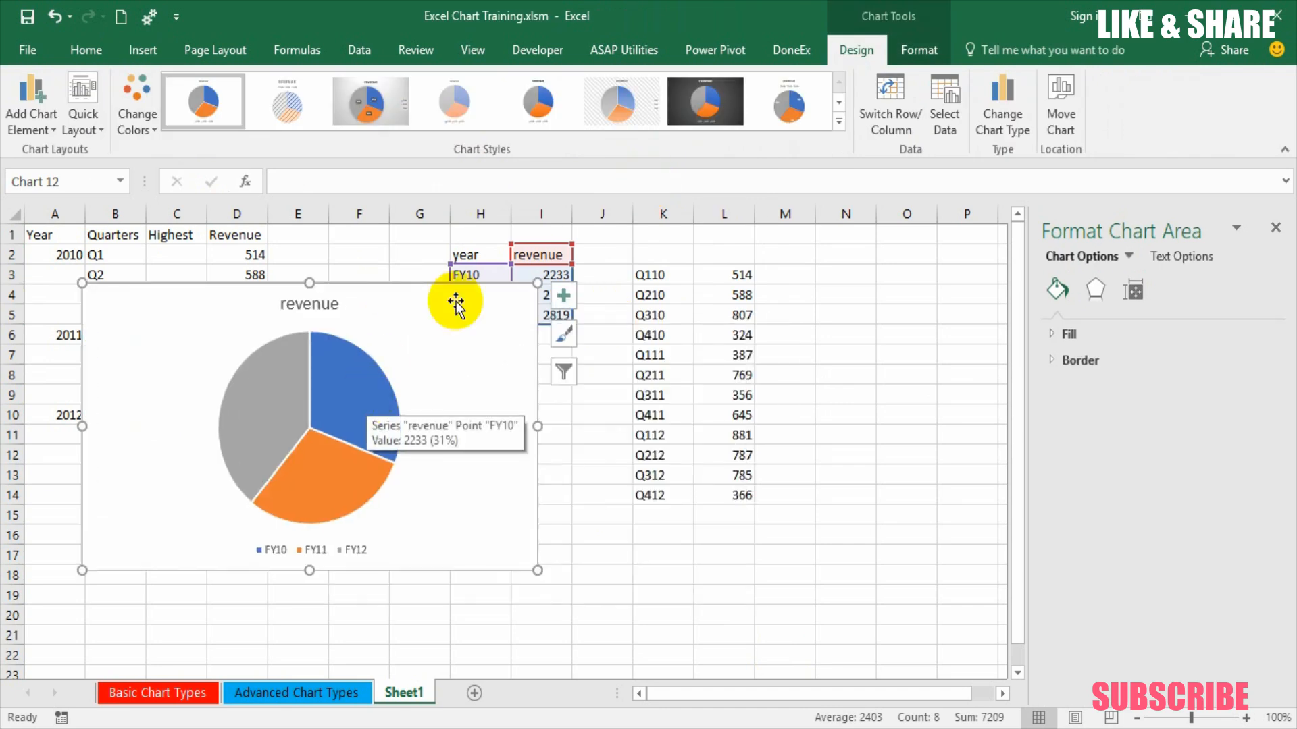
pyautogui.click(308, 303)
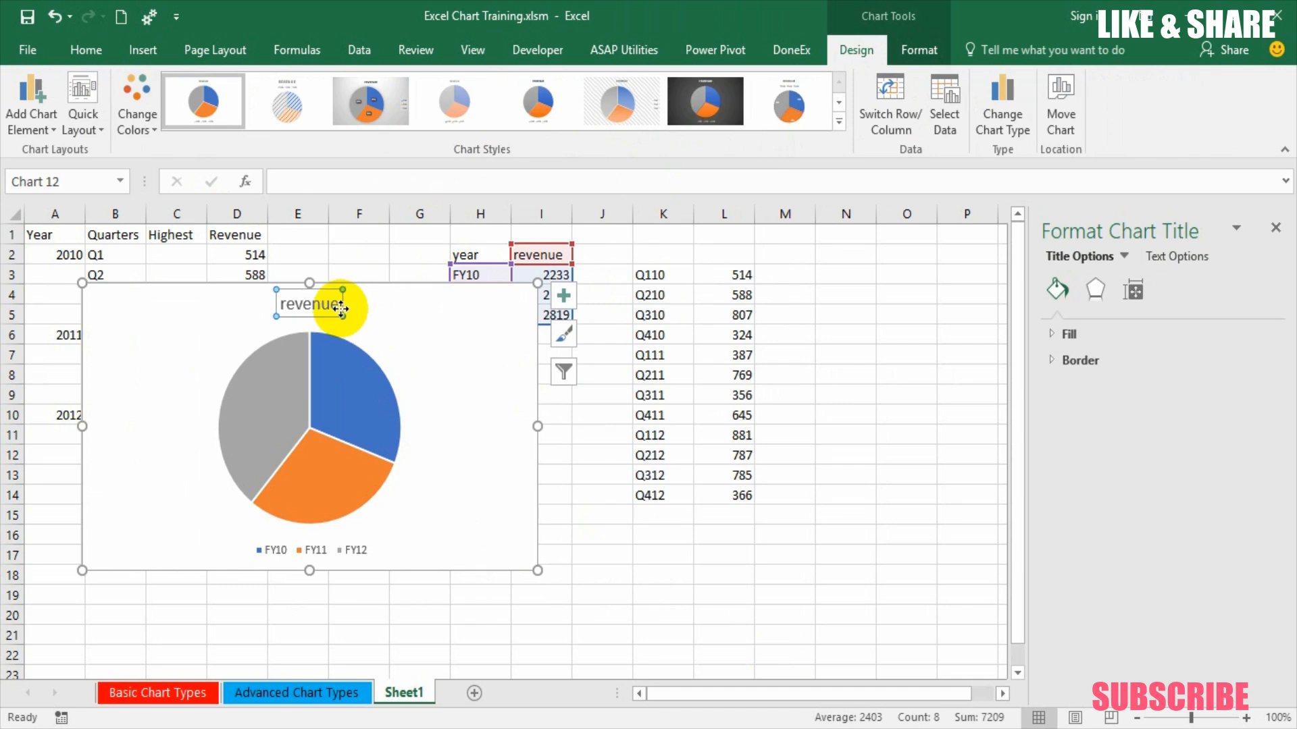
pyautogui.click(315, 550)
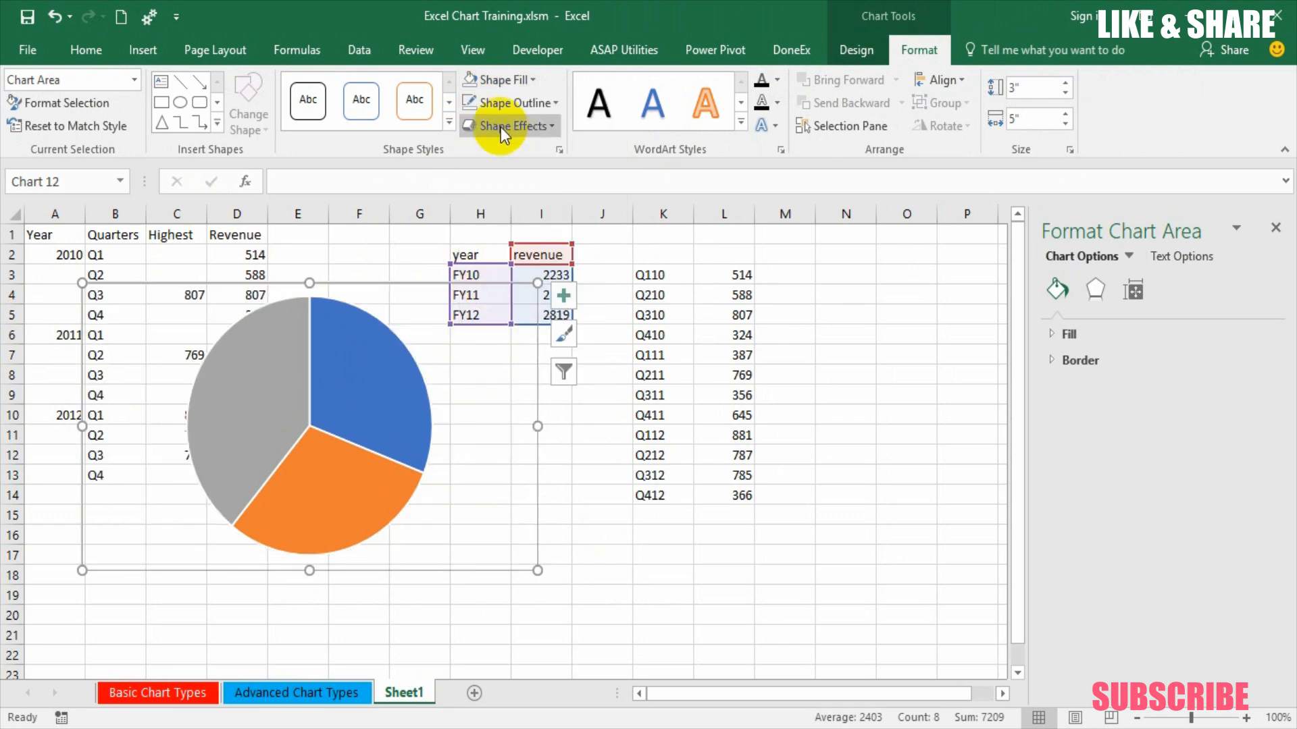
pyautogui.moveTo(525, 577)
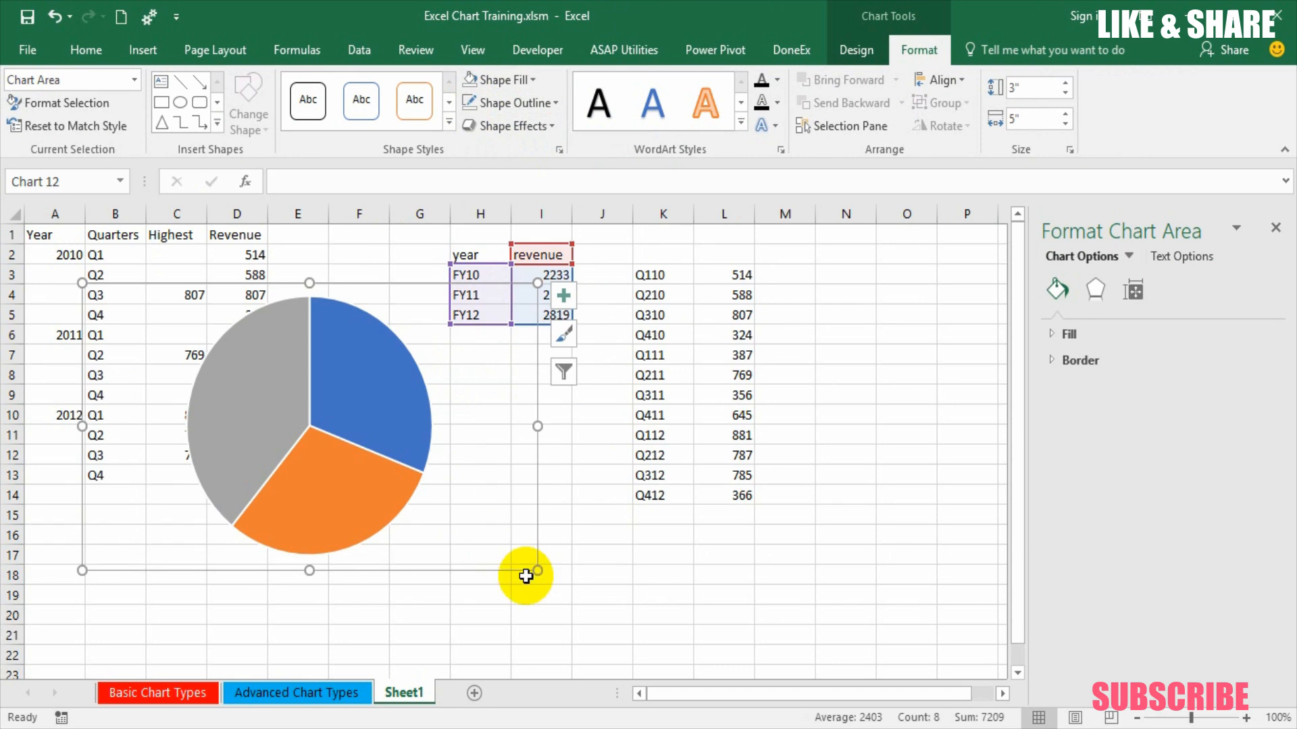
pyautogui.moveTo(526, 576); pyautogui.dragTo(429, 347)
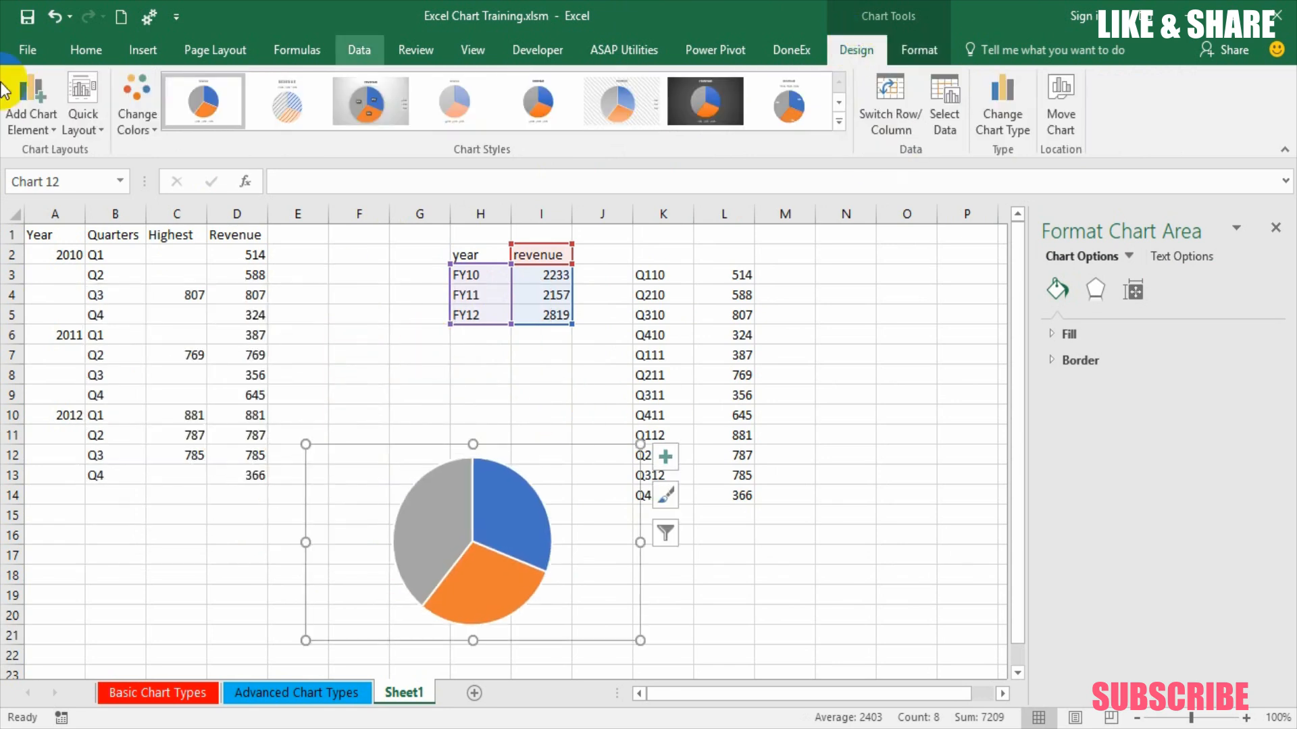
# Step: Add data labels showing the category names FY10, FY11 and FY12 on the slices
pyautogui.click(31, 104)
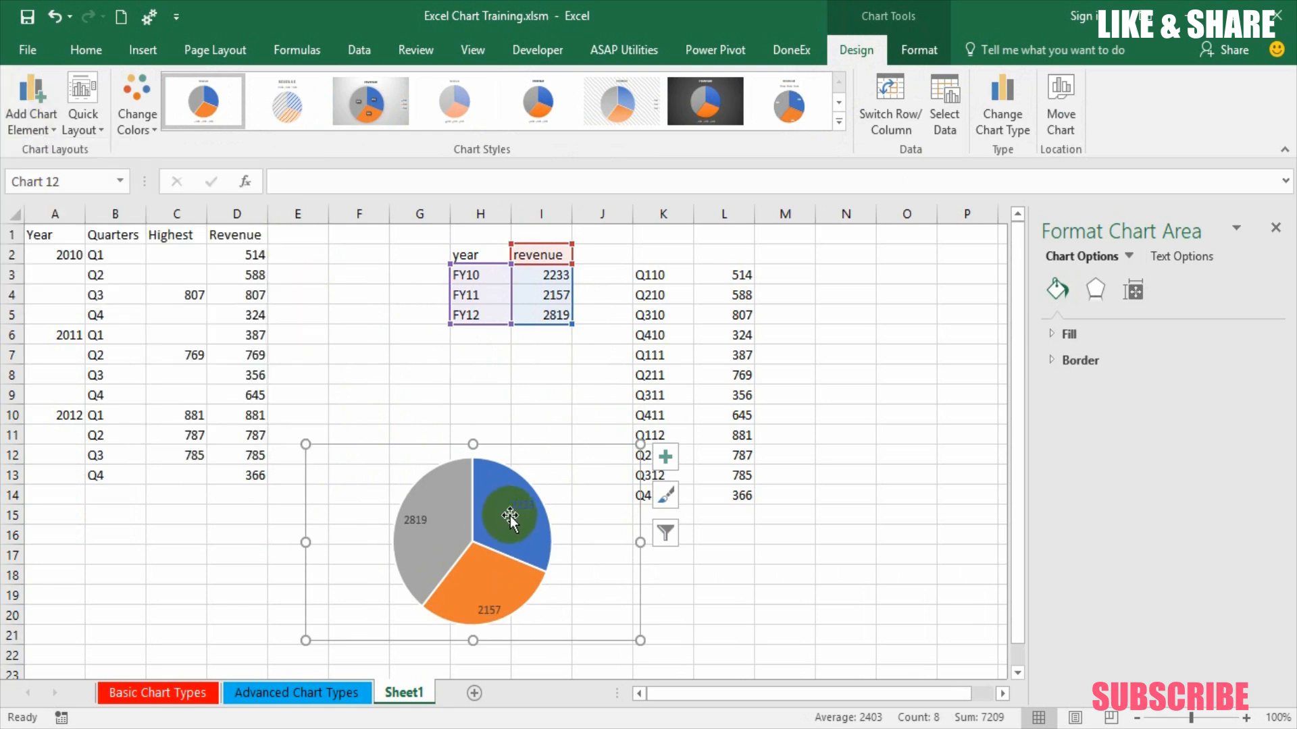
pyautogui.rightClick(511, 518)
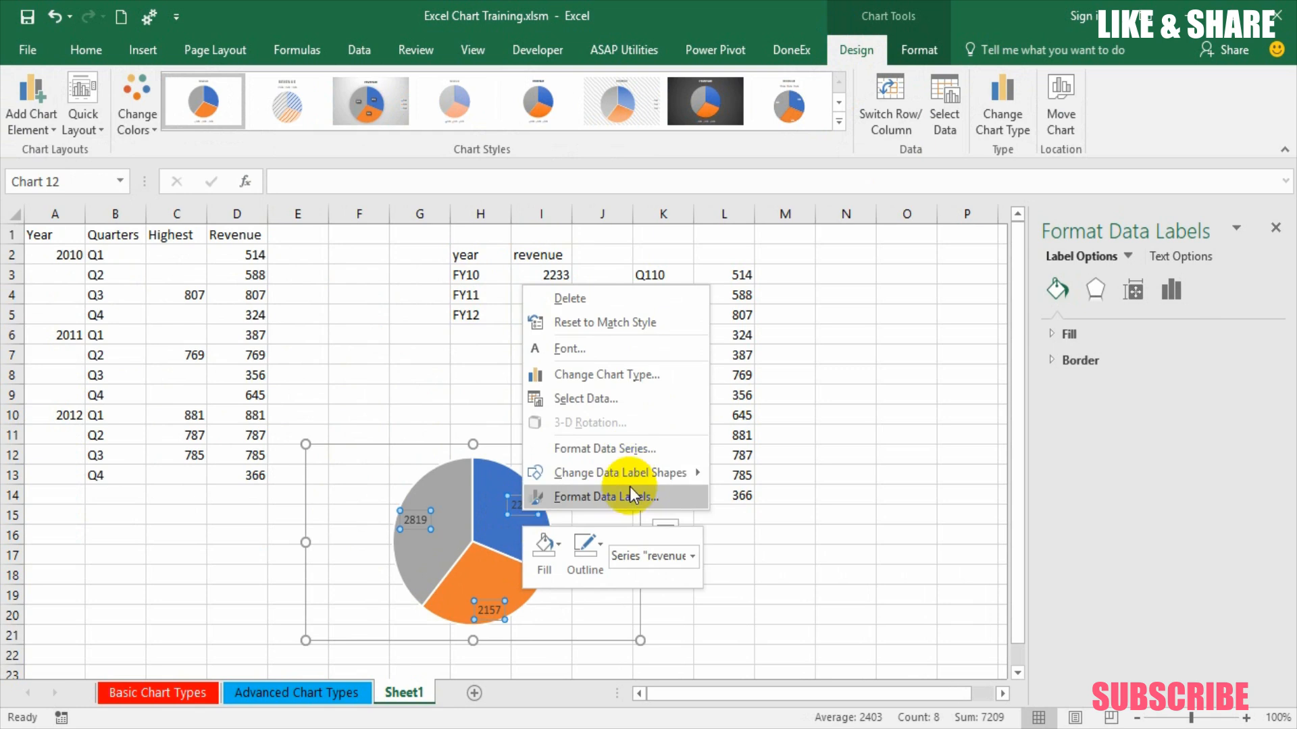
pyautogui.click(605, 496)
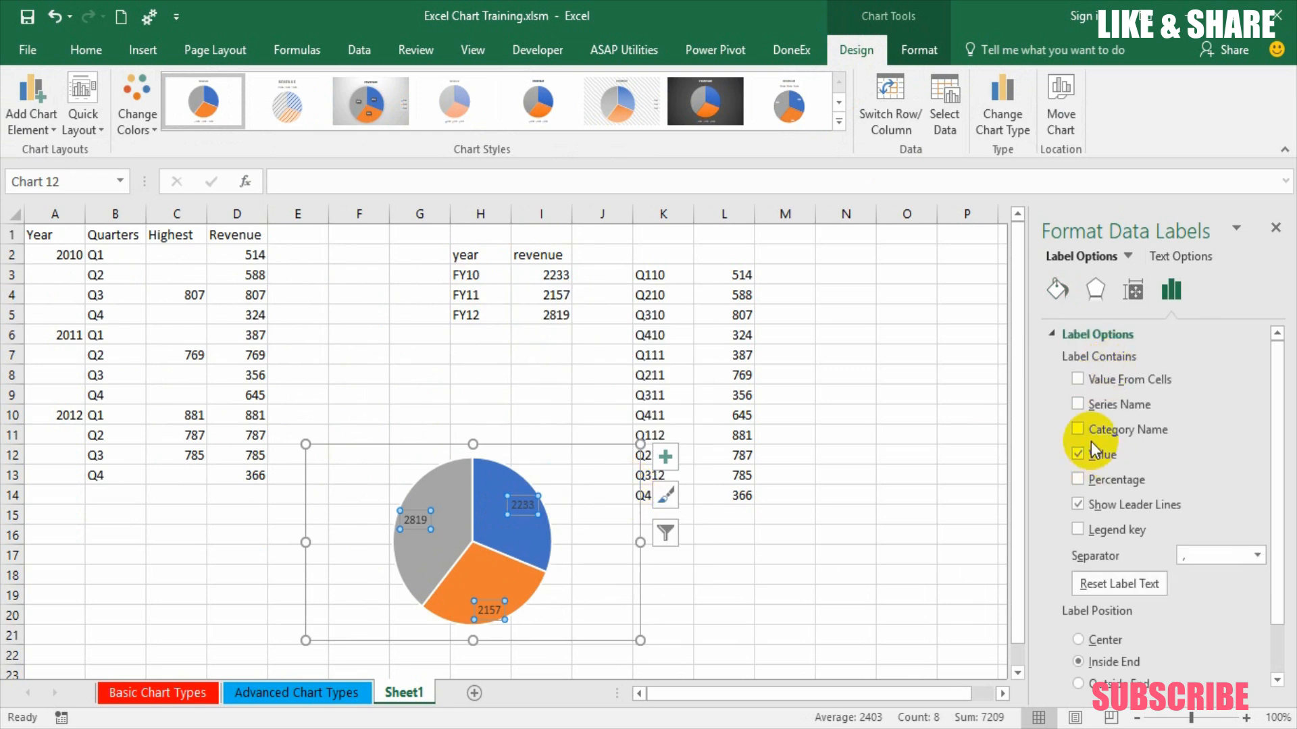
pyautogui.click(1078, 429)
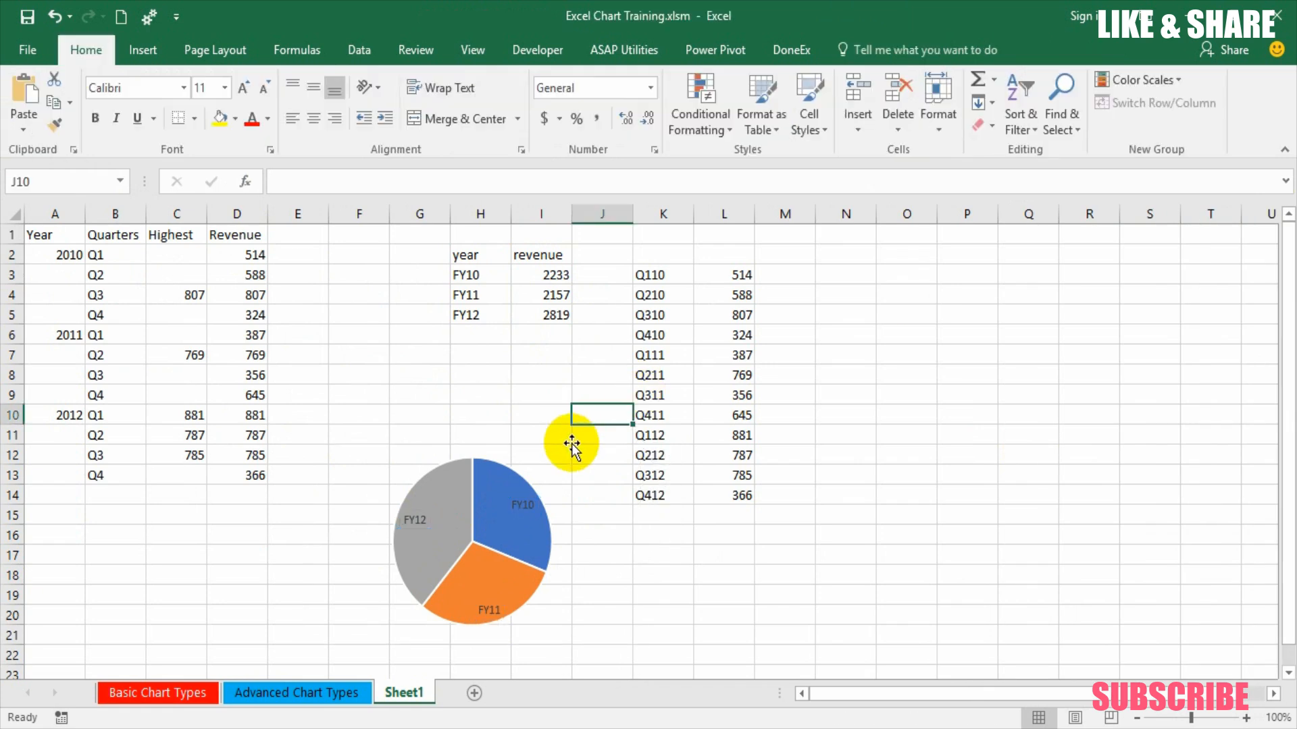
pyautogui.click(471, 538)
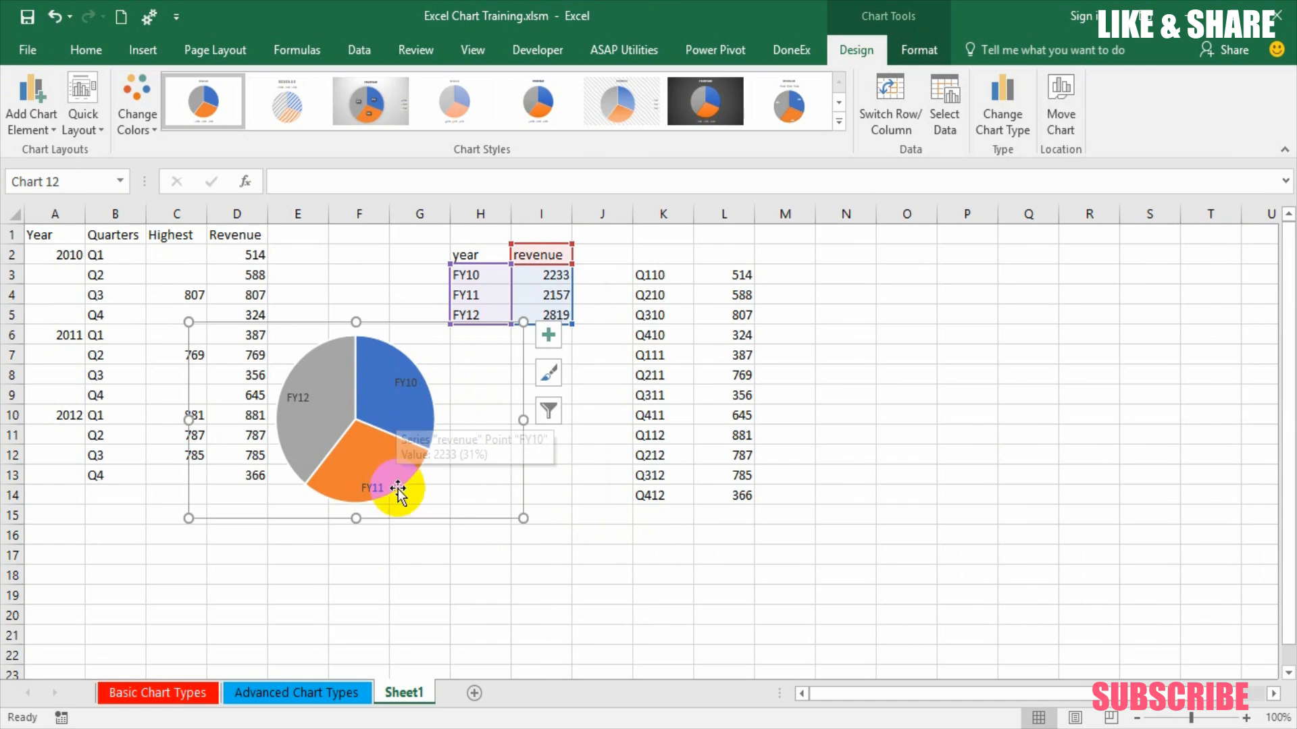
pyautogui.moveTo(502, 528)
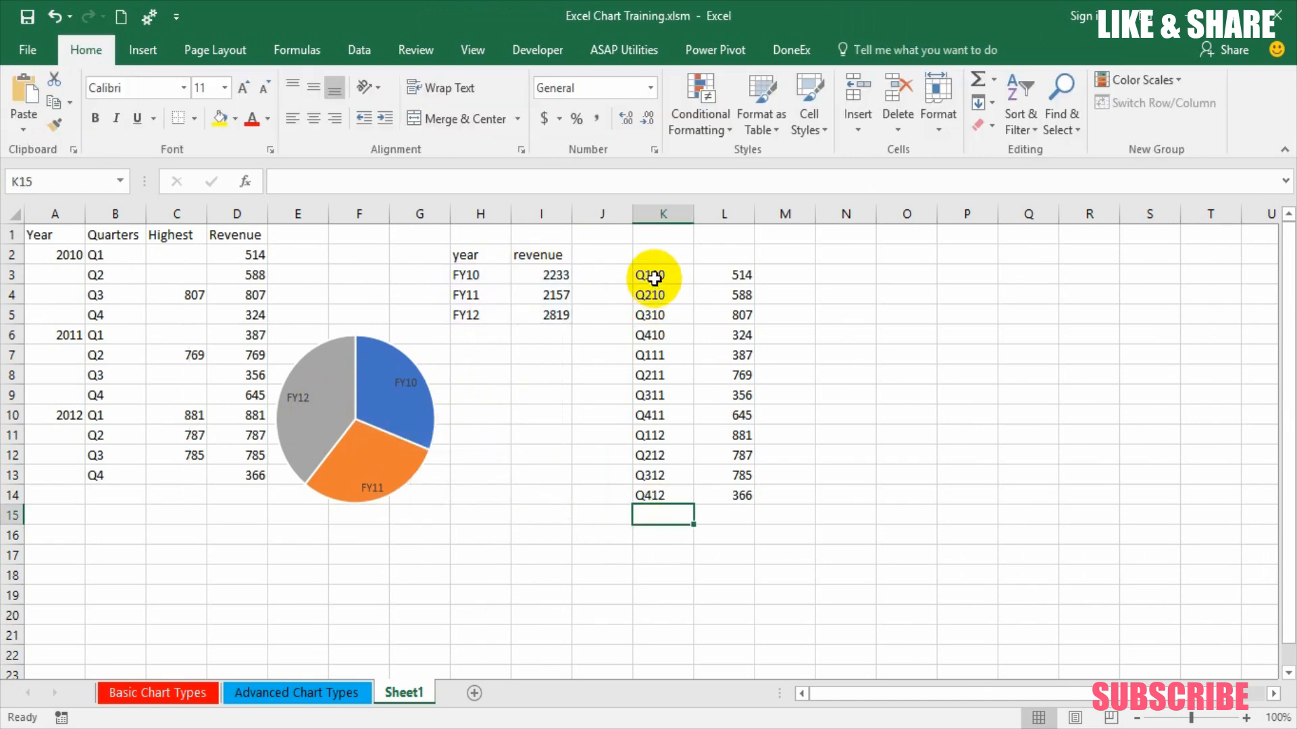
# Step: Insert a 2-D pie of the twelve quarterly revenues K3:L14 and reposition it beside the FY pie
pyautogui.moveTo(662, 274); pyautogui.dragTo(723, 494)
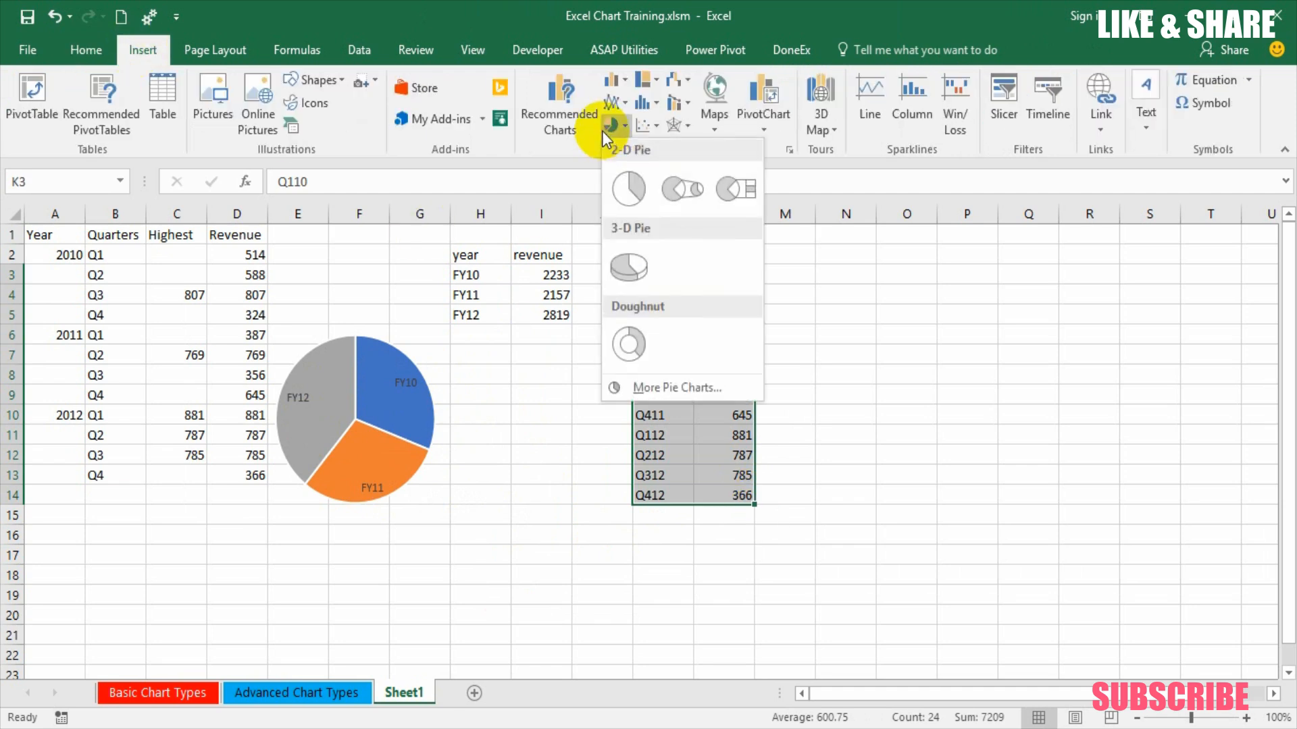
pyautogui.click(627, 189)
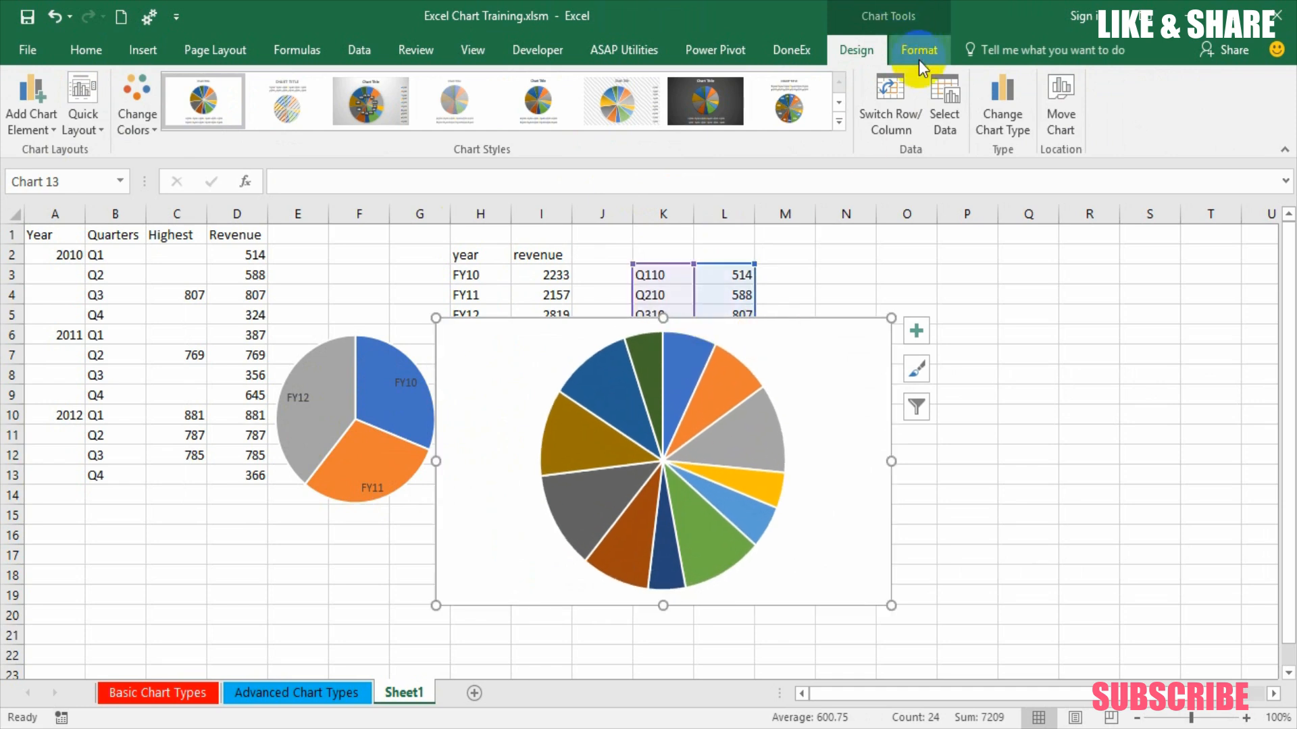
pyautogui.click(919, 50)
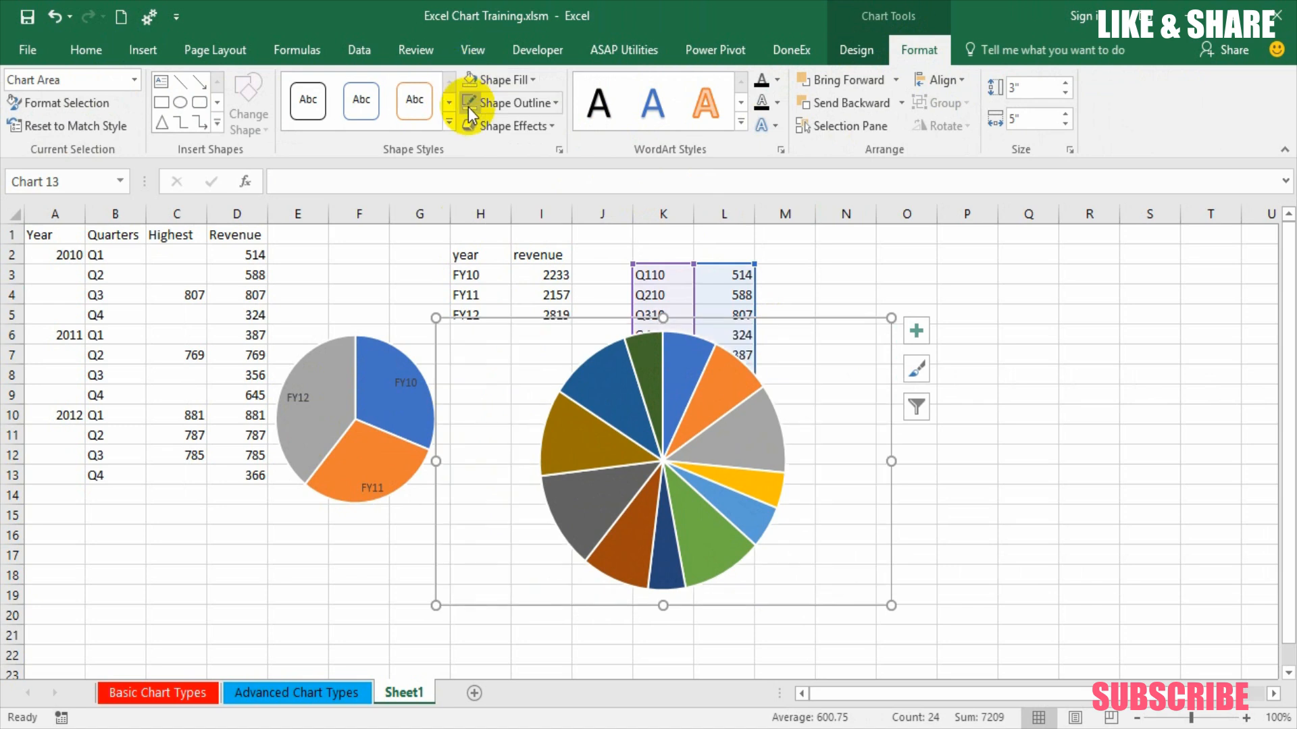
pyautogui.moveTo(830, 327)
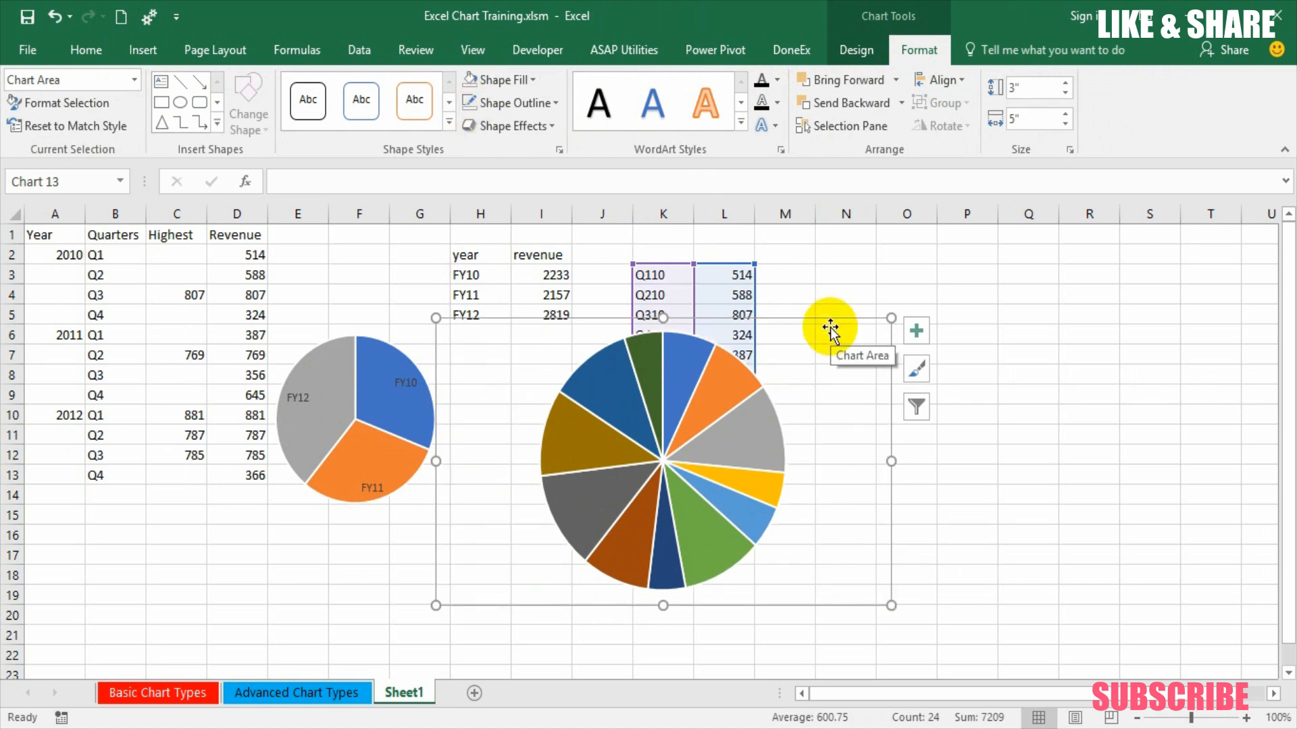
pyautogui.click(858, 50)
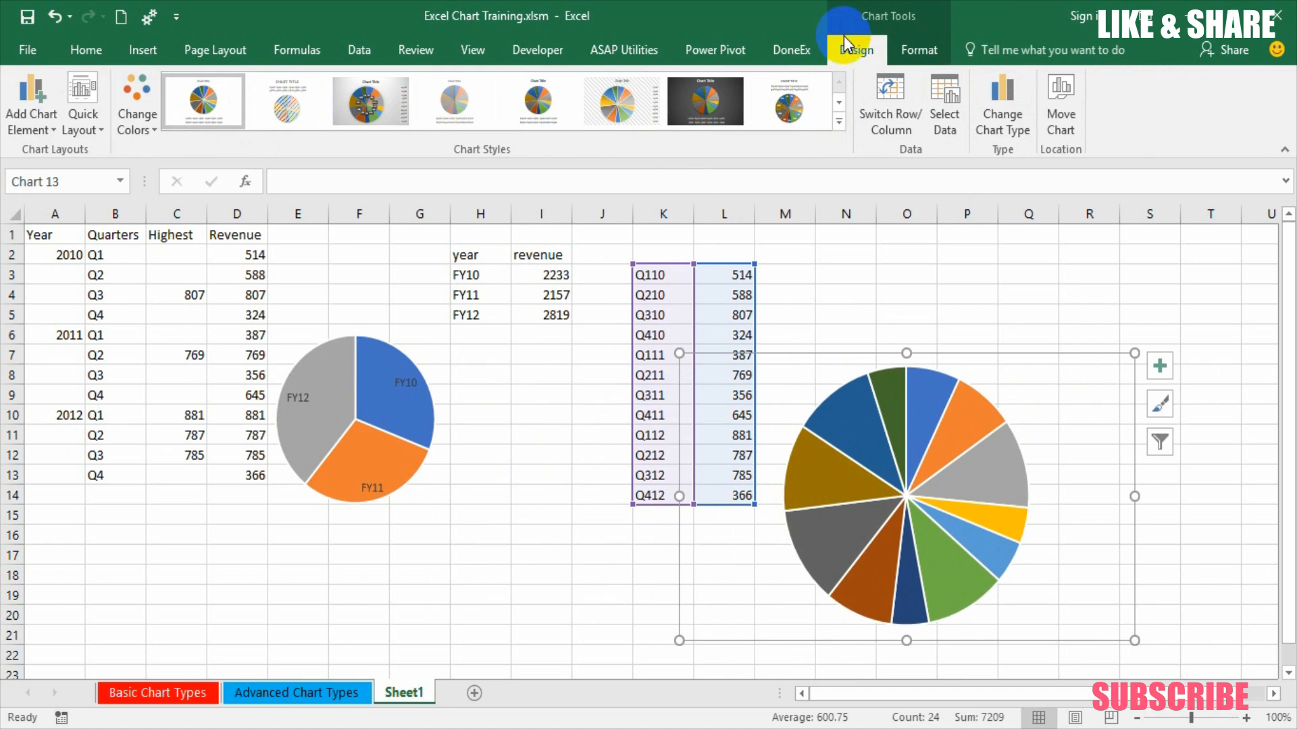
pyautogui.click(31, 104)
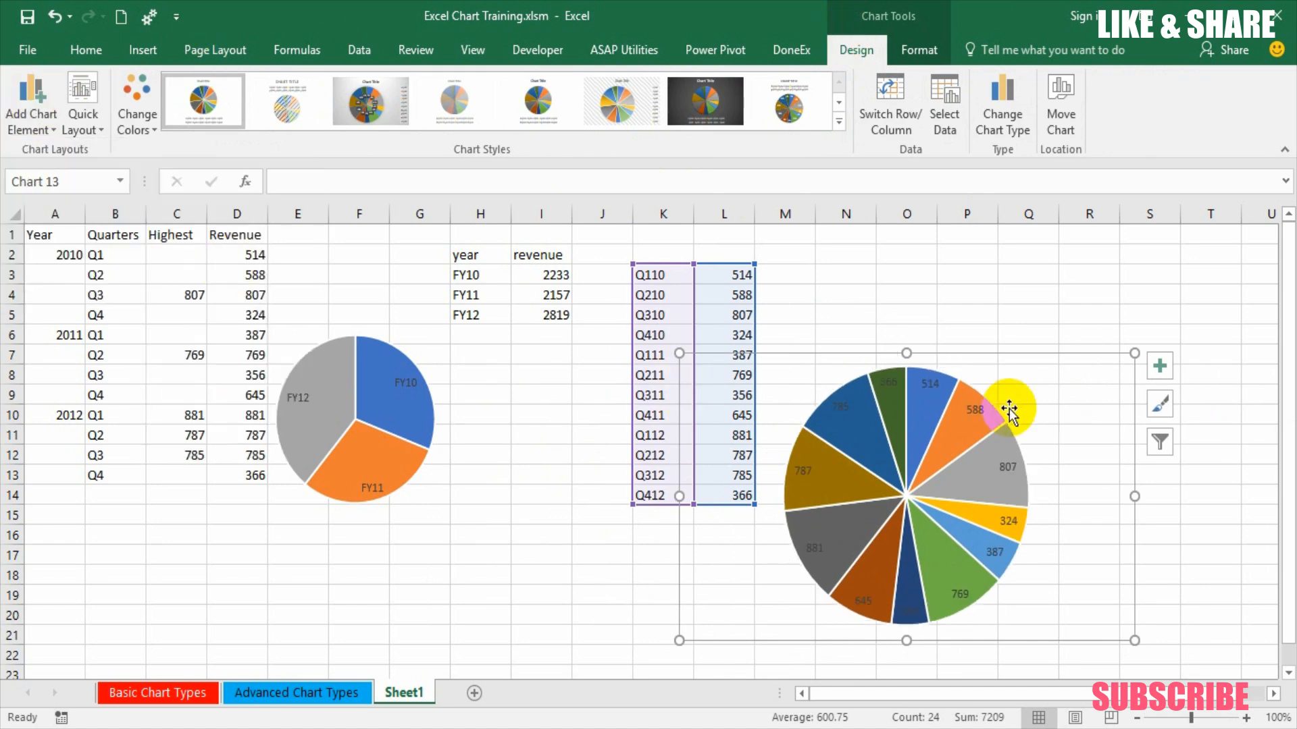
# Step: Set the quarterly pie's data labels to show quarter names like Q110 and Q210
pyautogui.rightClick(1007, 408)
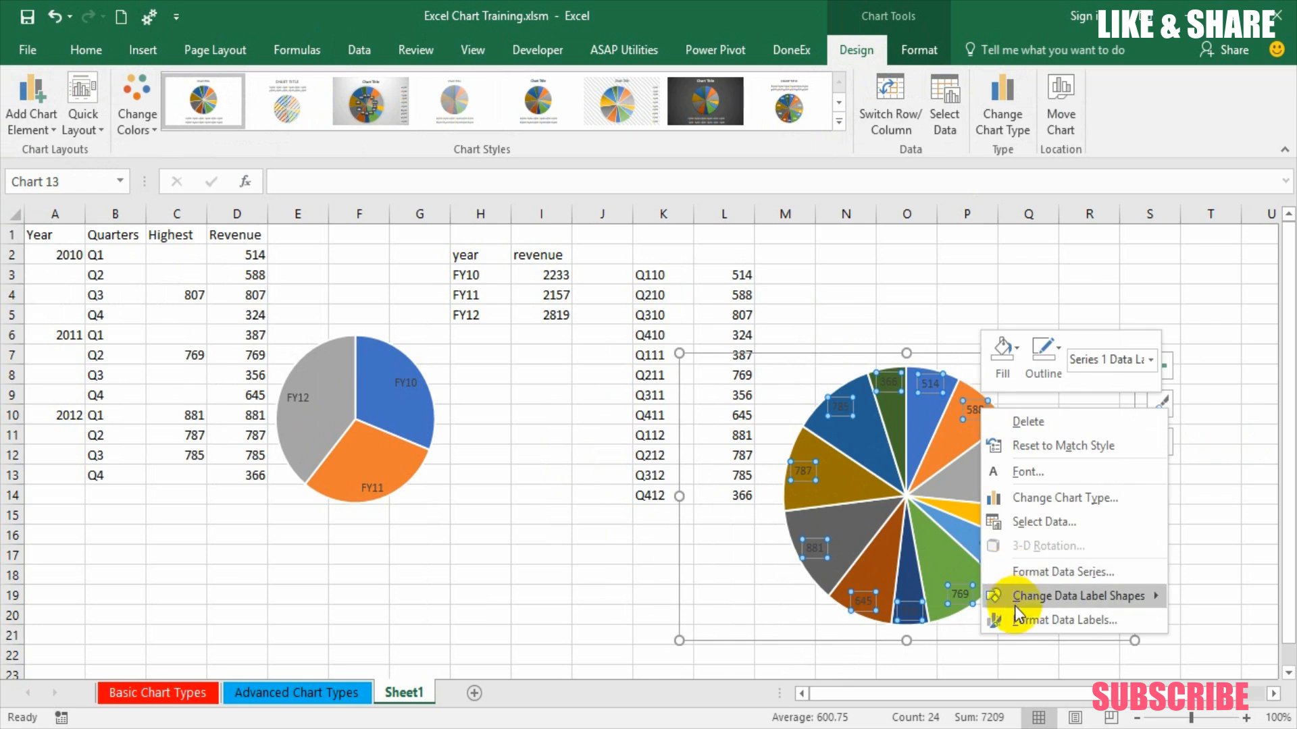
pyautogui.click(1067, 620)
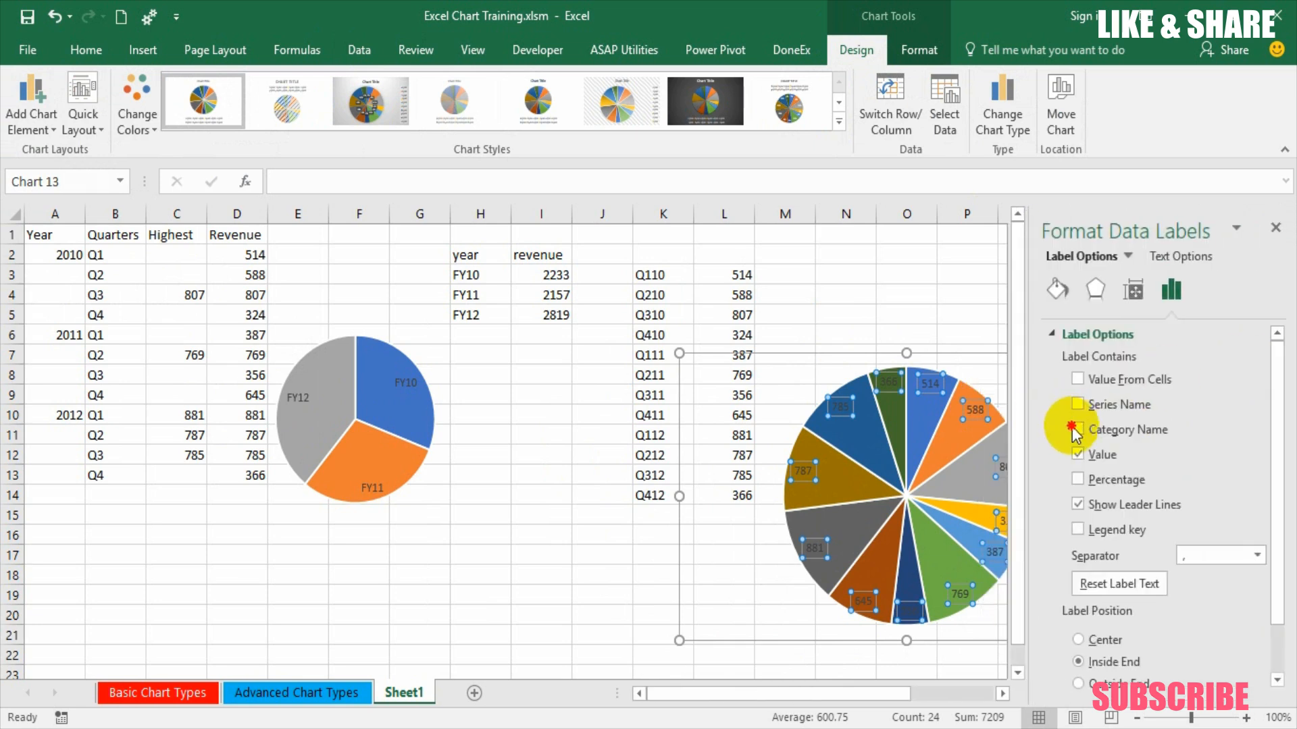
pyautogui.click(1077, 430)
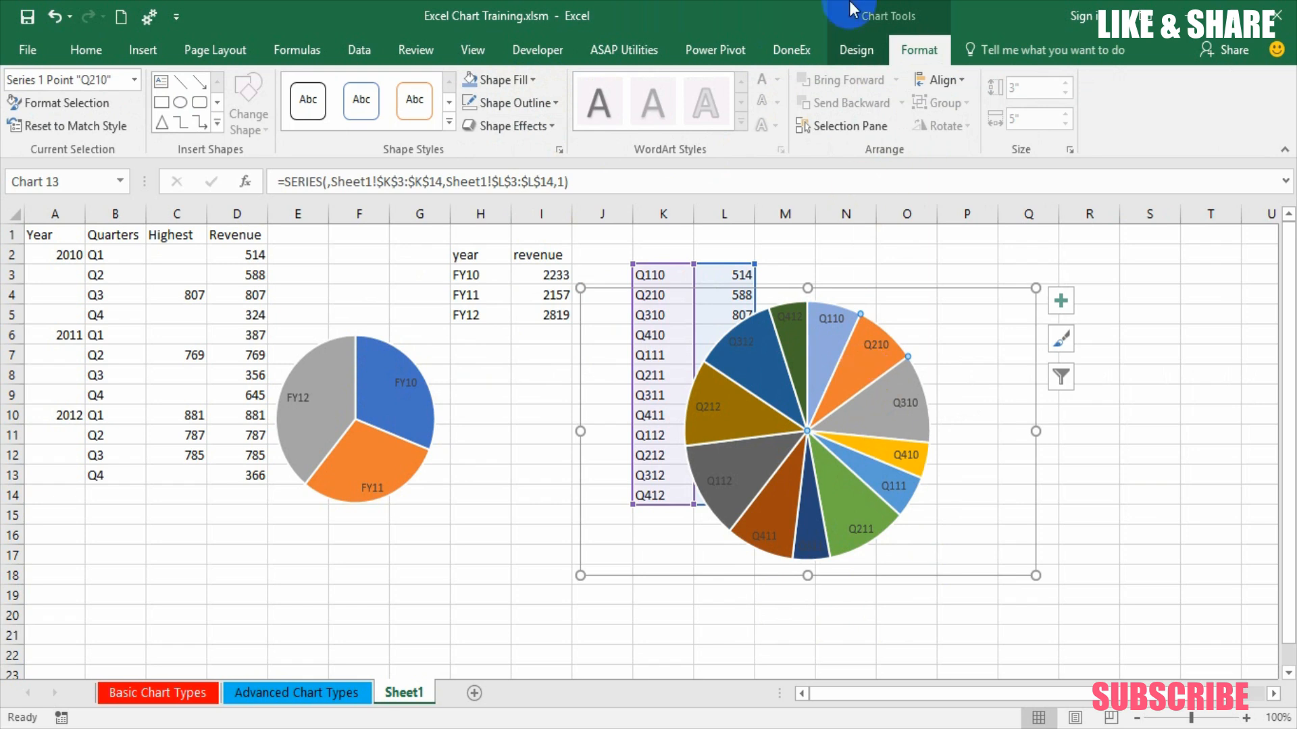
# Step: Fill the 2010 quarter slices light blue and the 2011 quarter slices light peach via Shape Fill
pyautogui.click(908, 393)
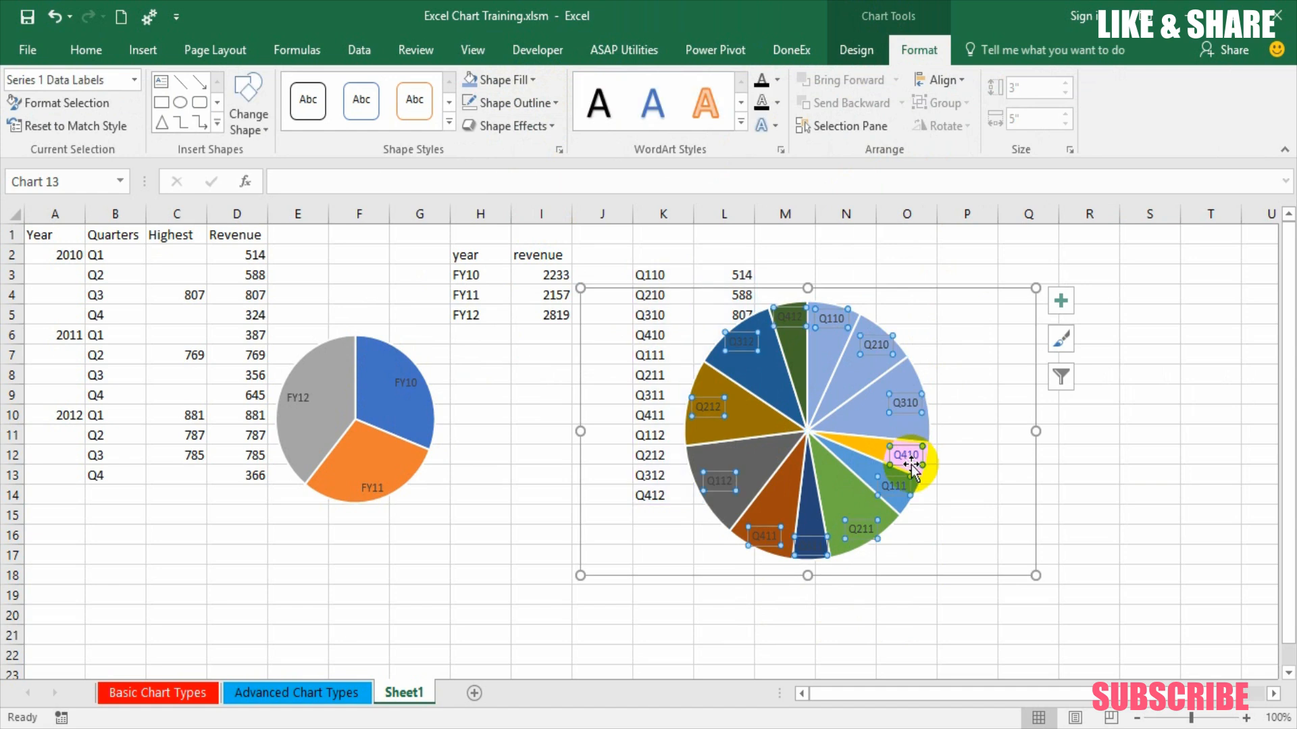
pyautogui.click(905, 455)
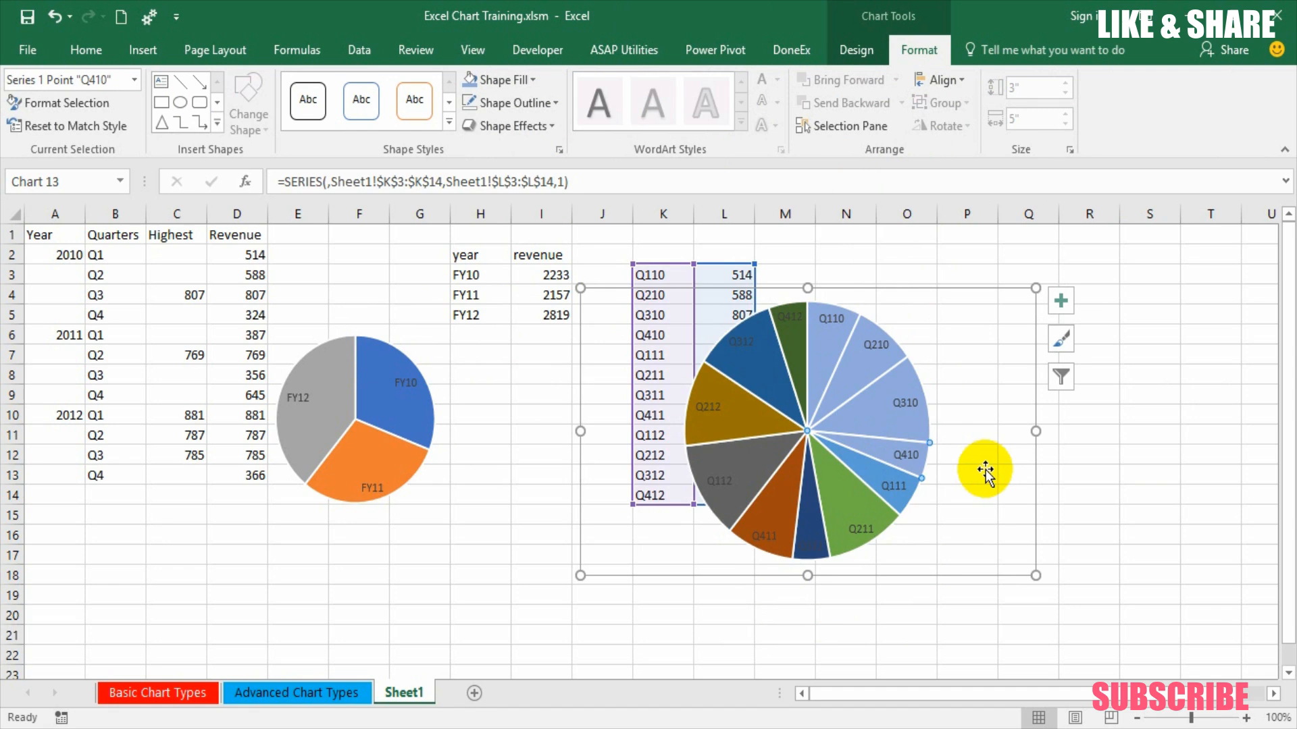
pyautogui.moveTo(975, 471)
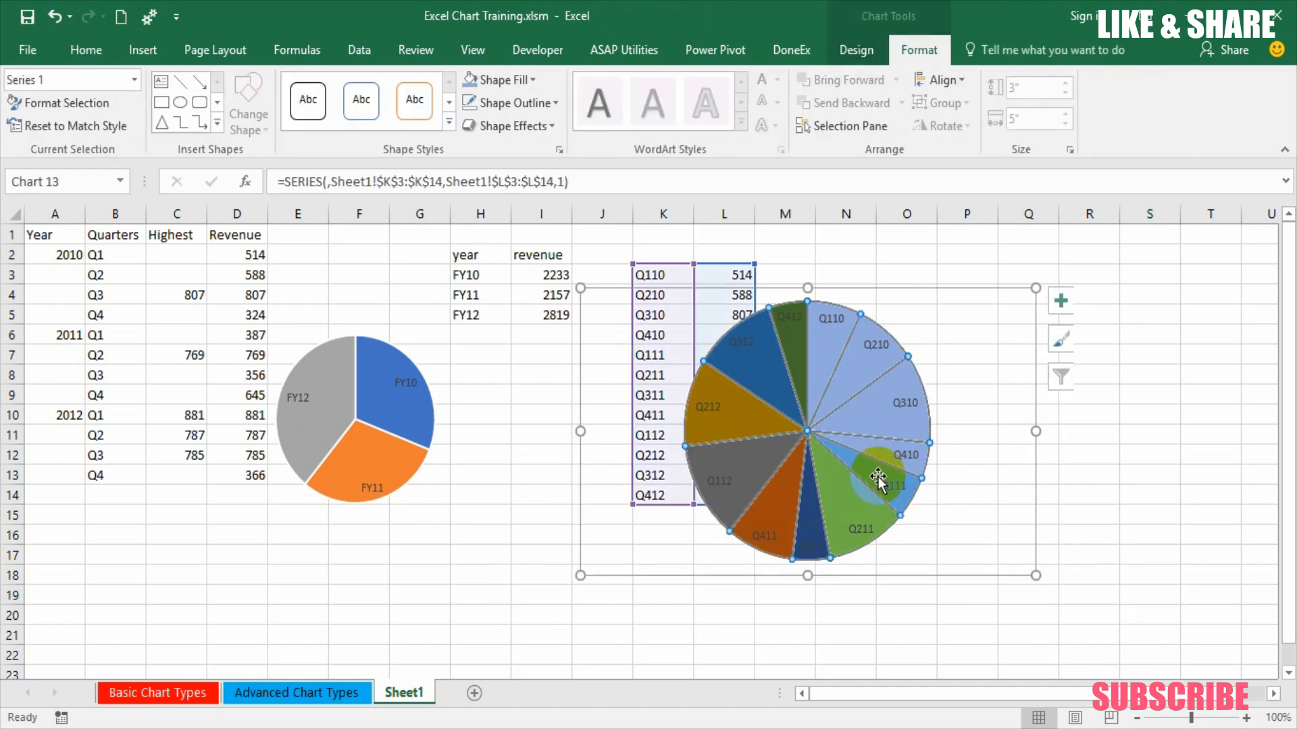
pyautogui.click(881, 479)
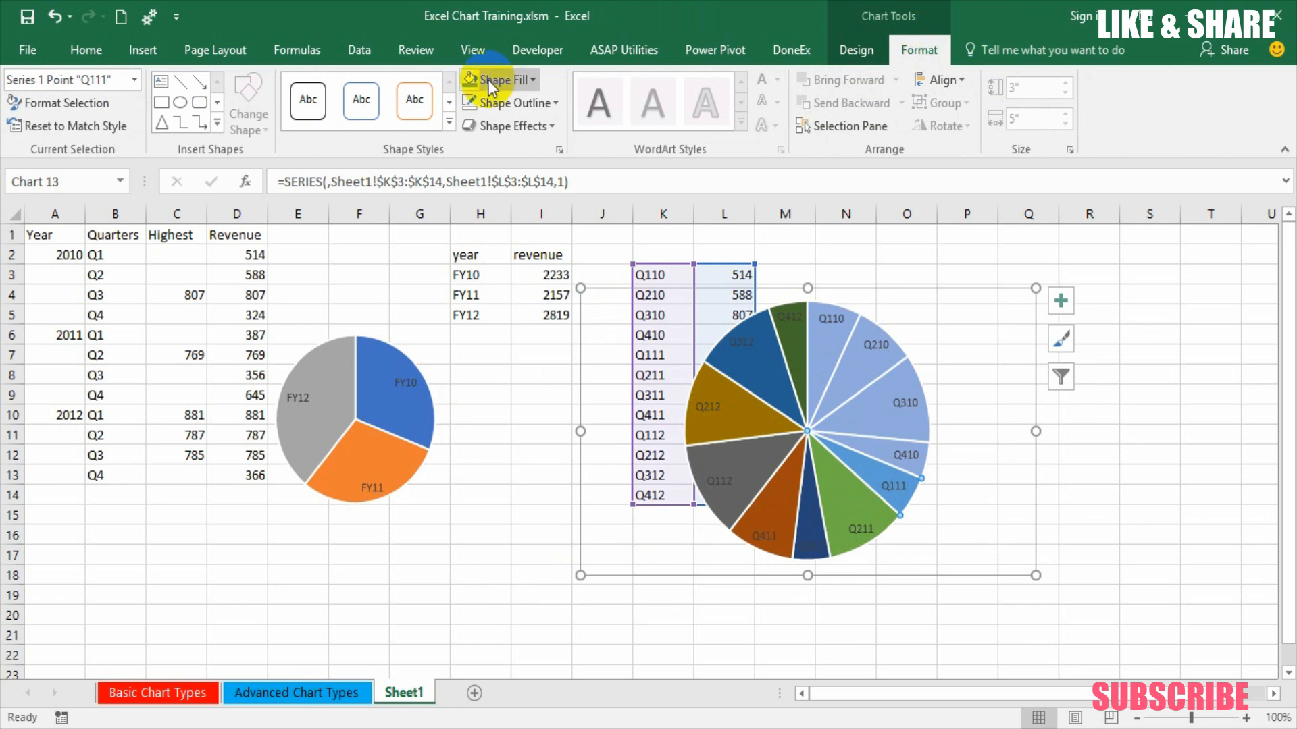
pyautogui.click(498, 80)
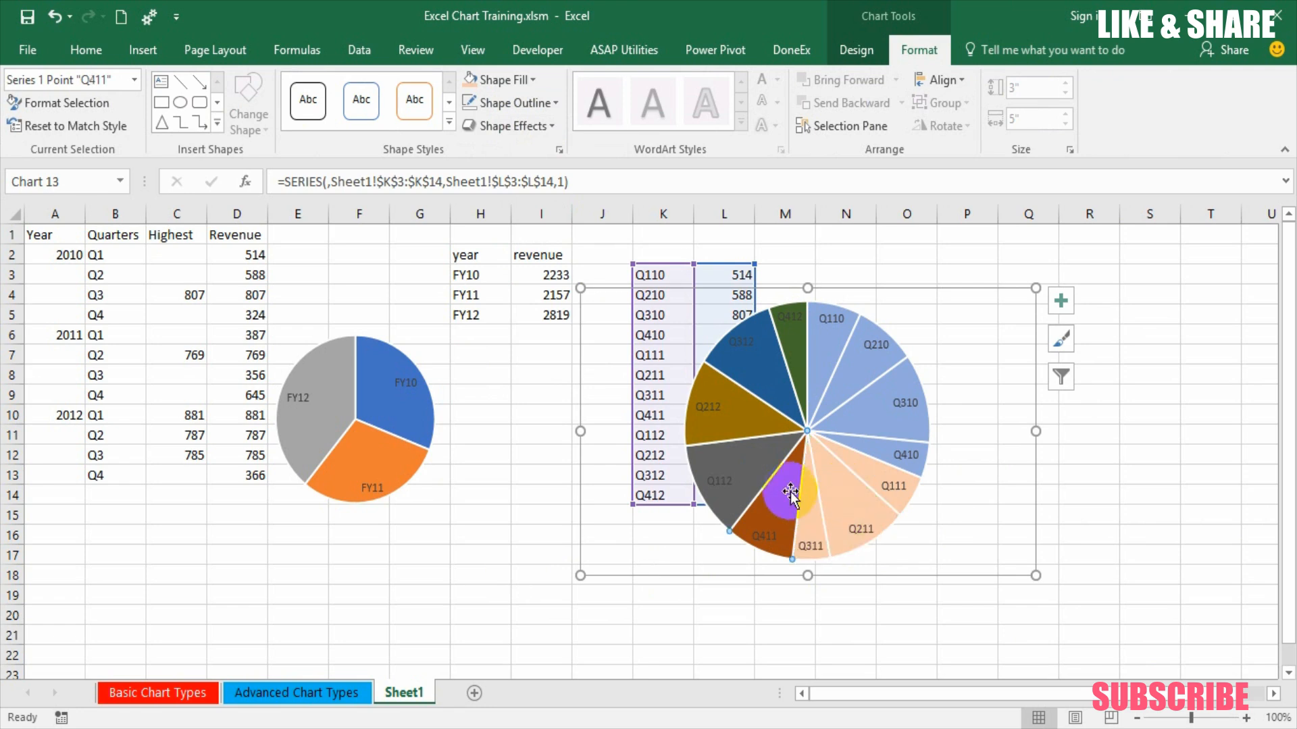
pyautogui.click(540, 519)
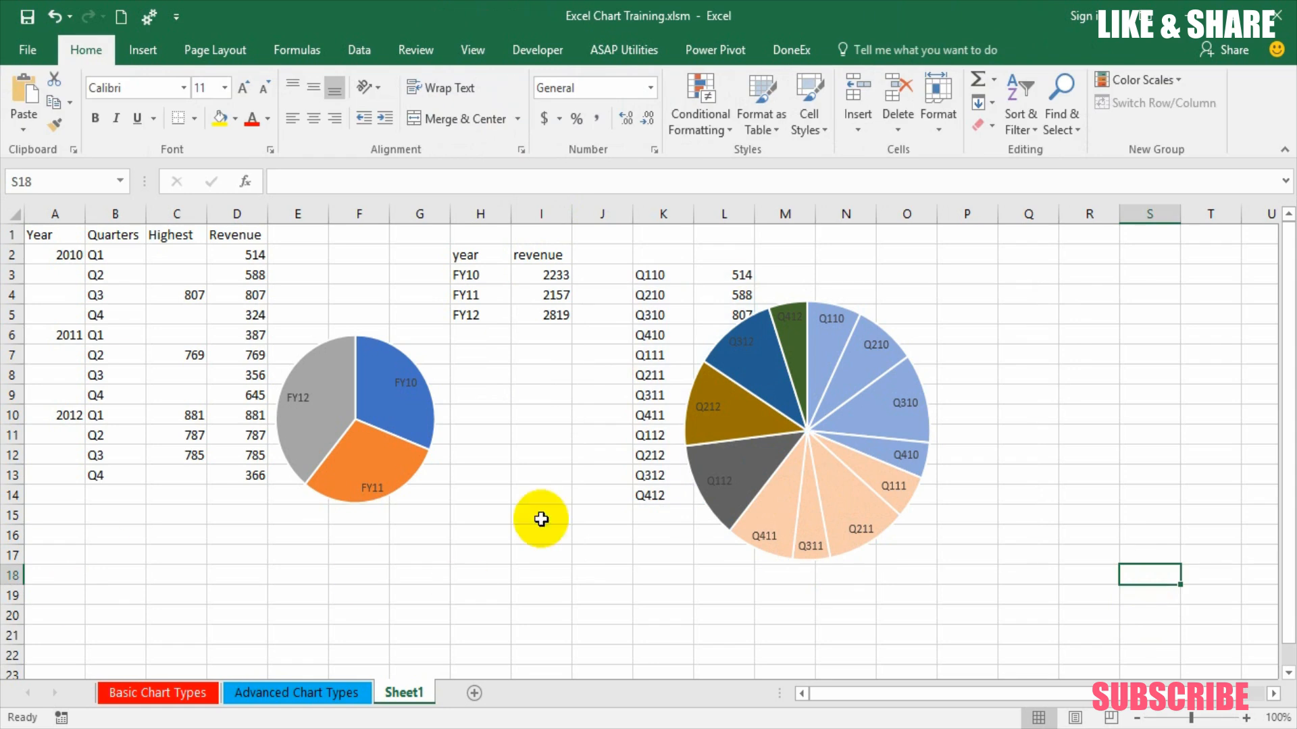
pyautogui.moveTo(326, 385)
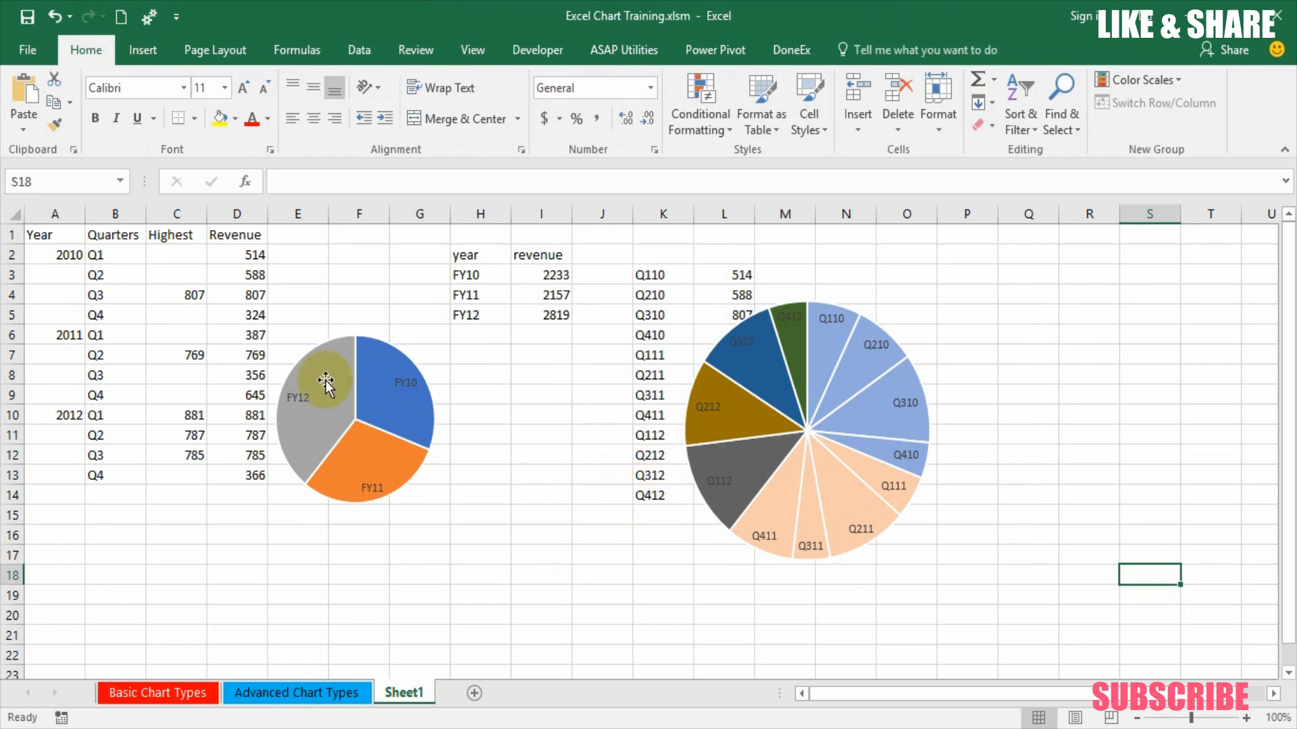
# Step: Fill the 2012 quarter slices grey to match the FY12 slice
pyautogui.click(794, 339)
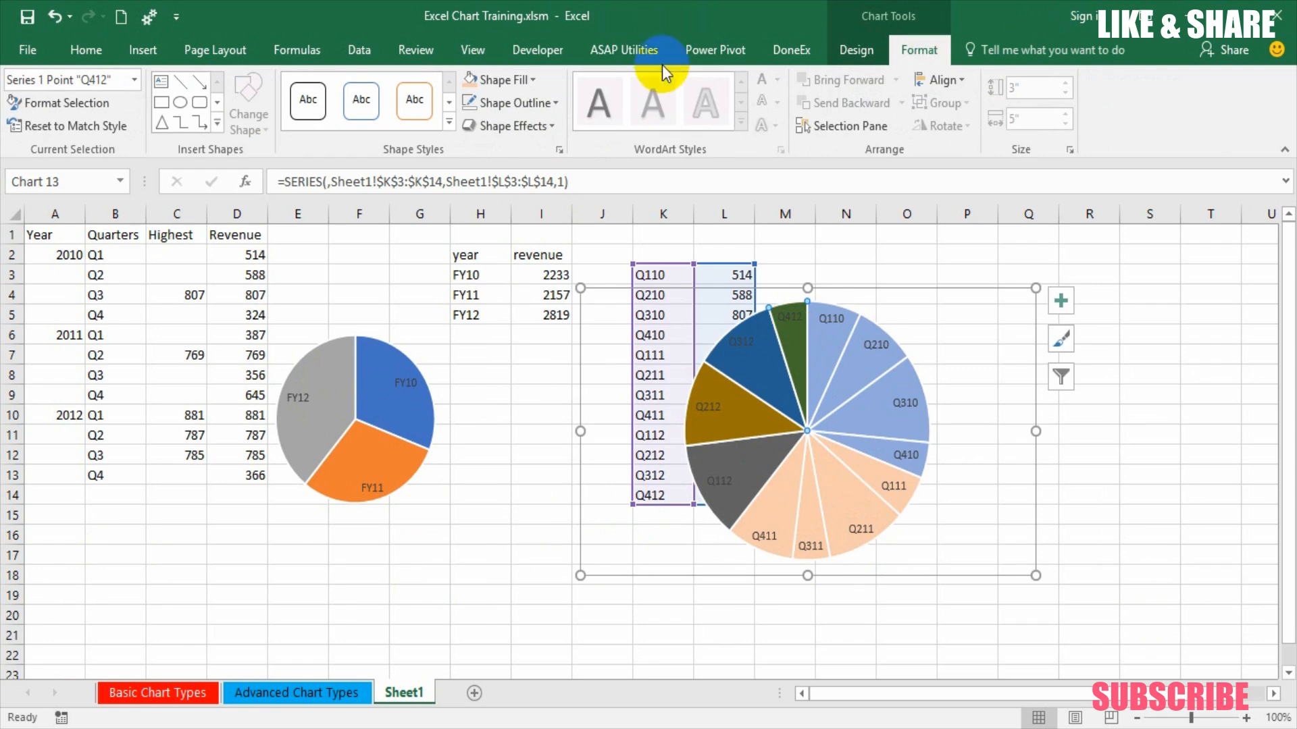
pyautogui.click(495, 80)
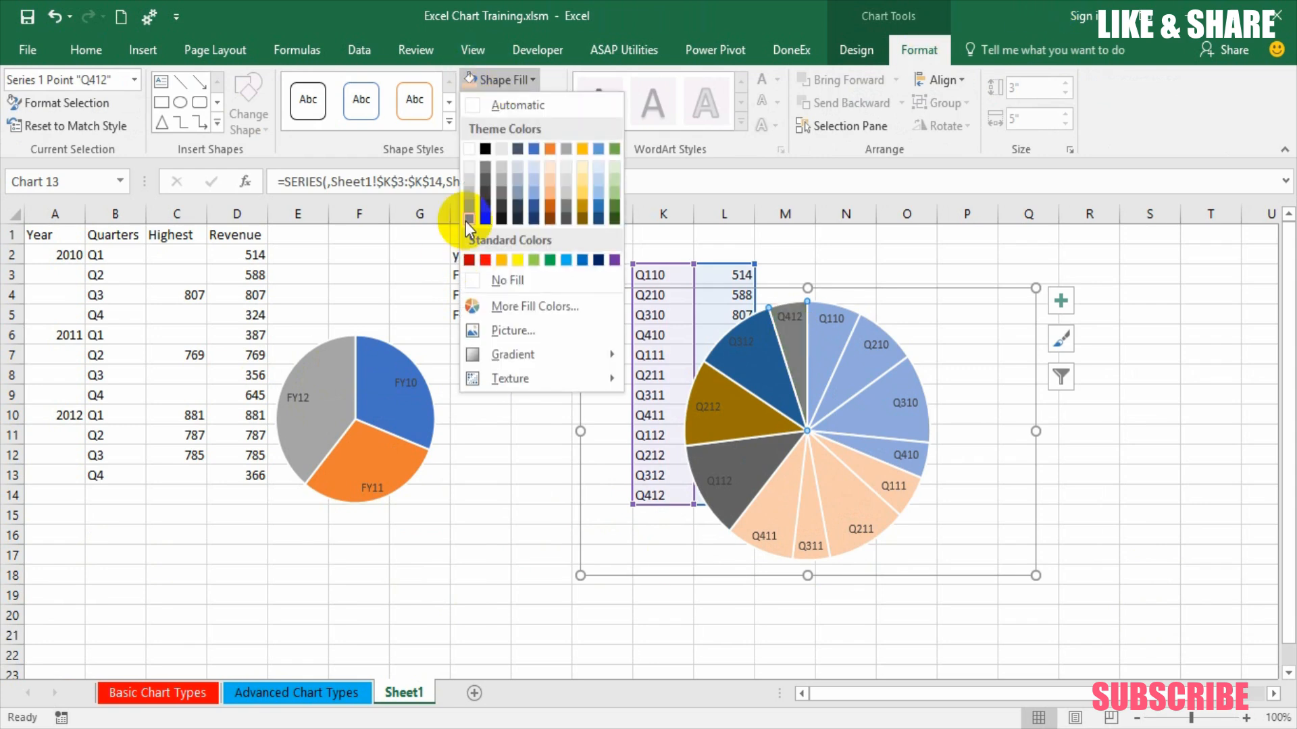
pyautogui.click(468, 174)
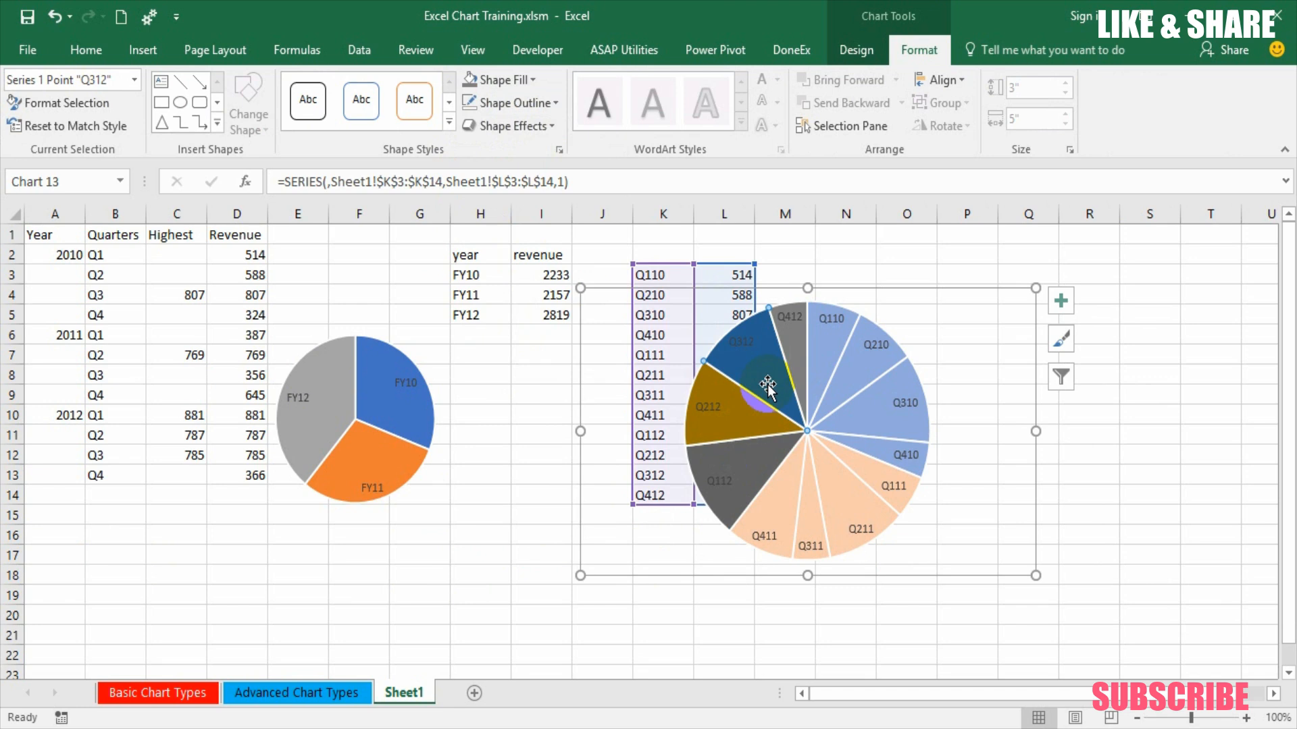
pyautogui.click(740, 464)
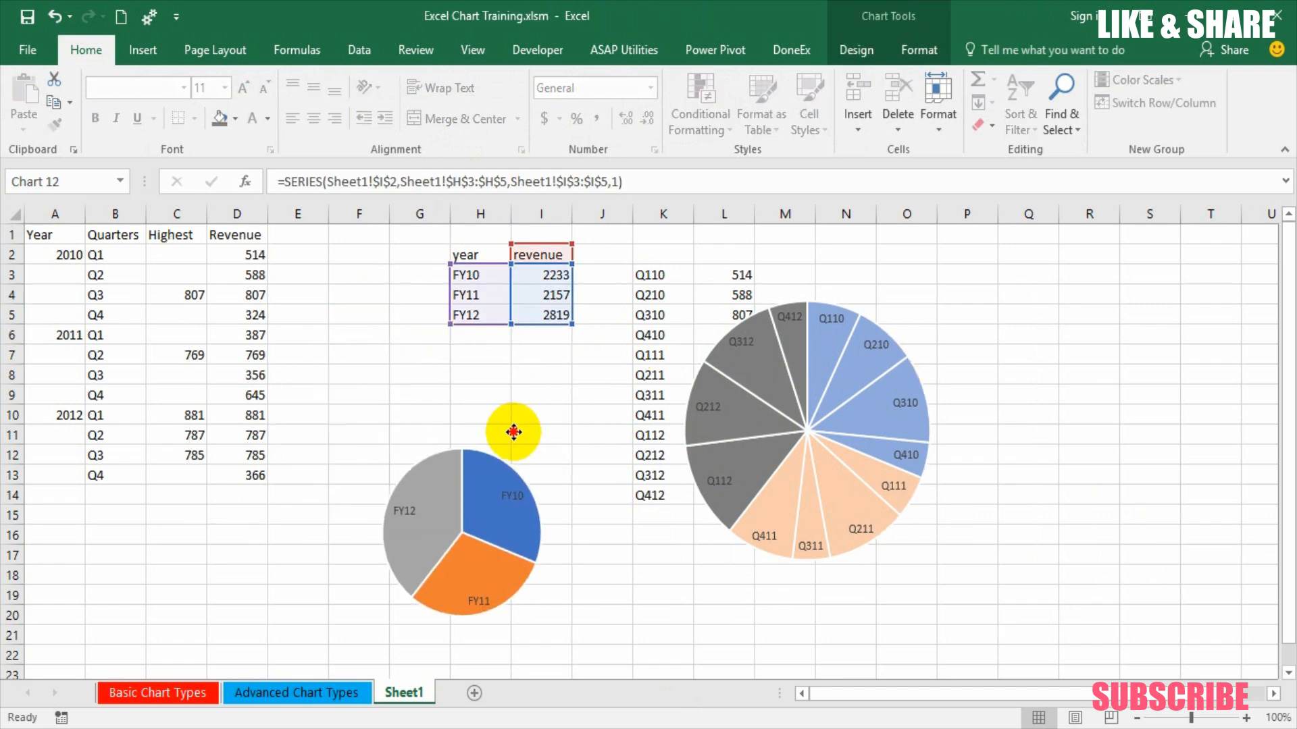
# Step: Bring the FY pie to front and centre it over the quarterly pie as an inner ring
pyautogui.rightClick(513, 432)
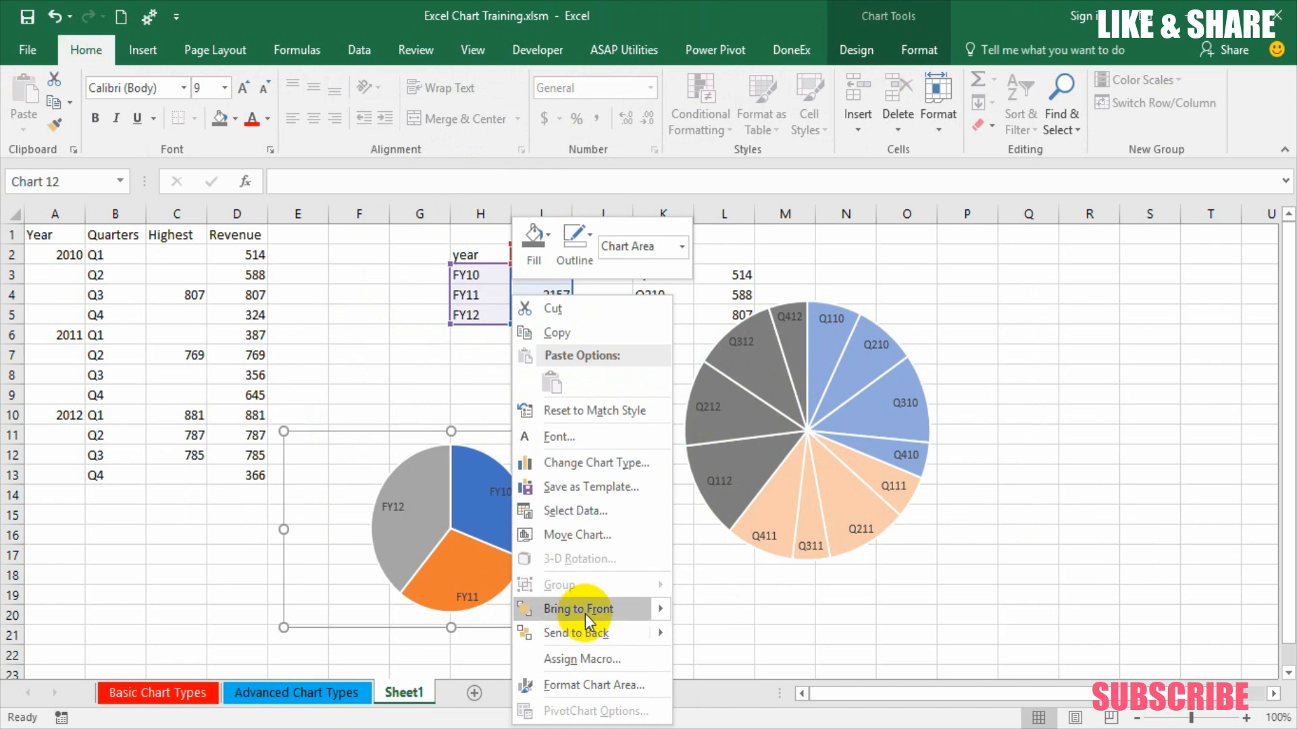
pyautogui.click(577, 609)
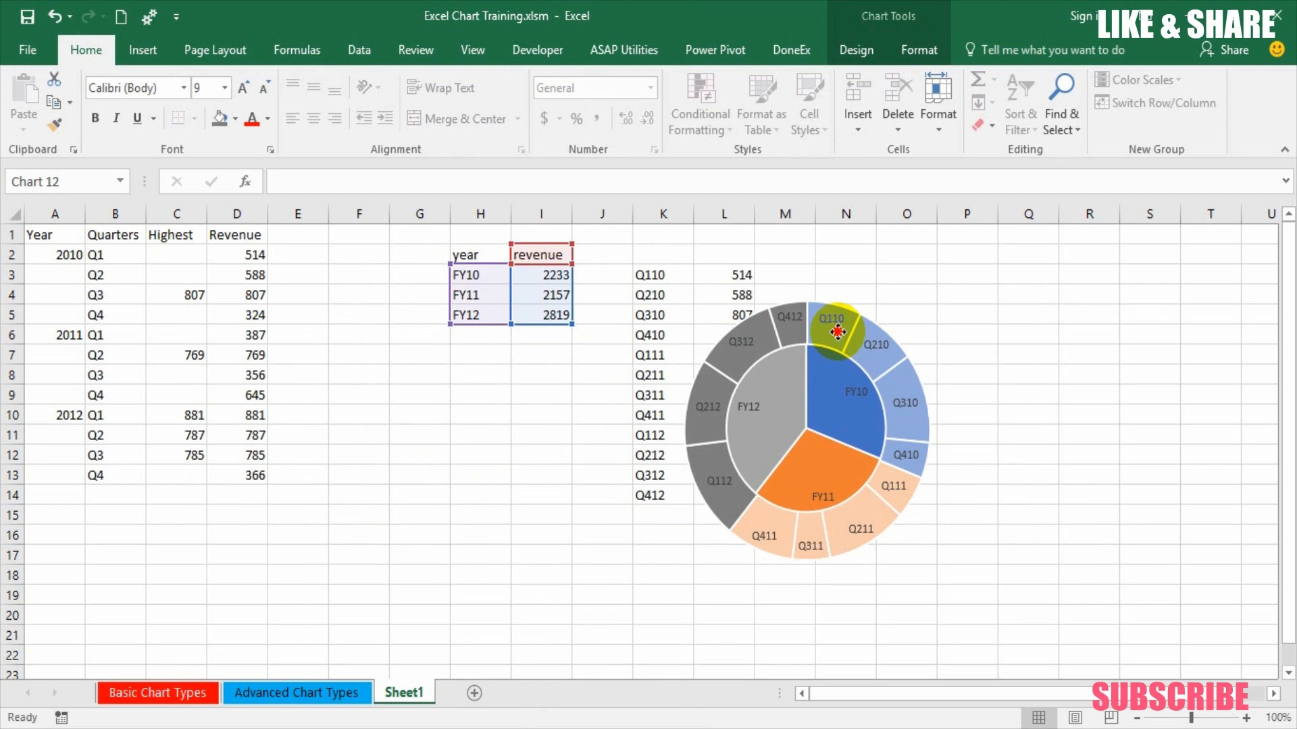
pyautogui.click(860, 343)
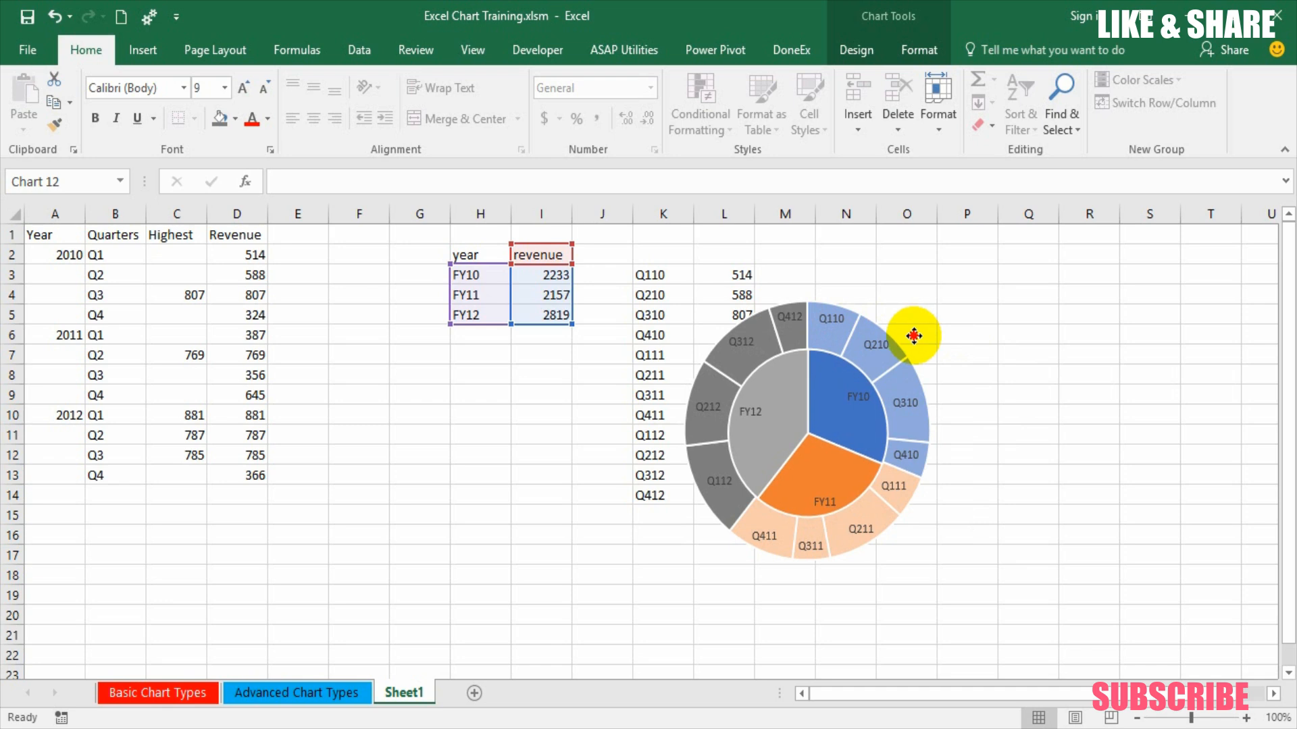
pyautogui.click(905, 339)
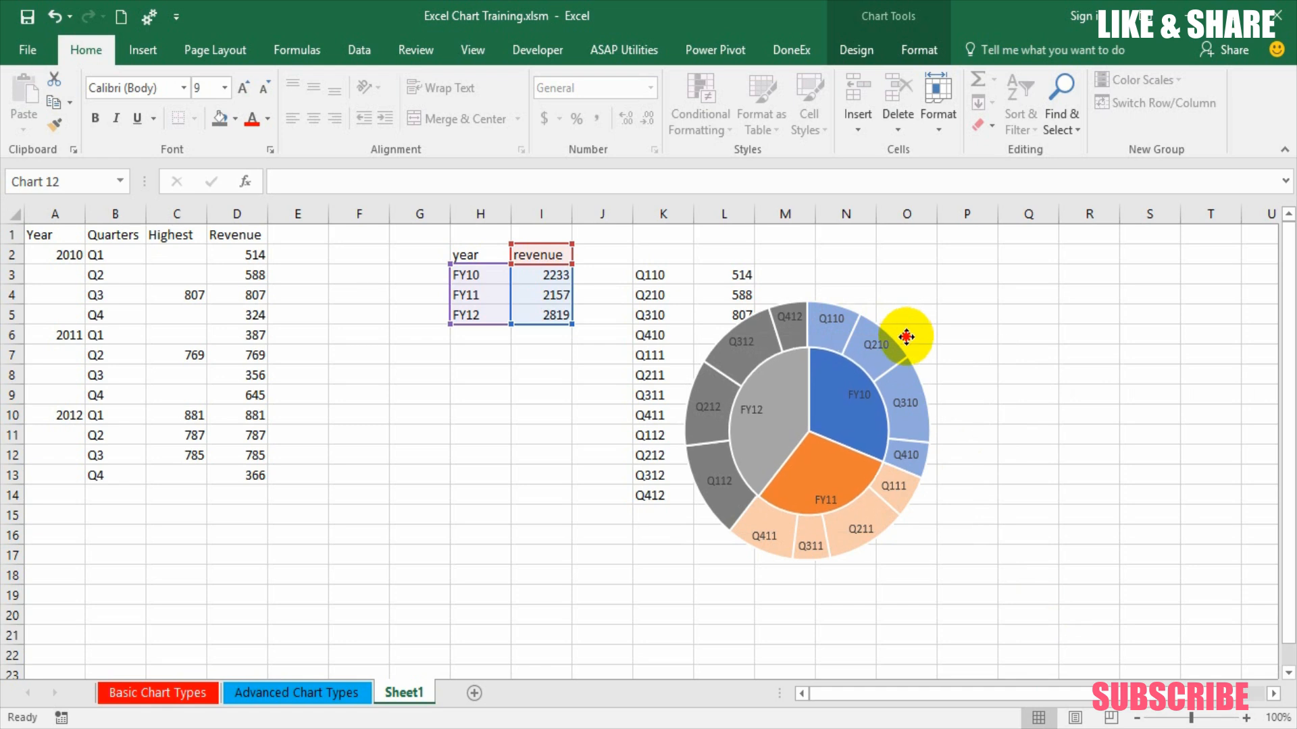
pyautogui.click(906, 336)
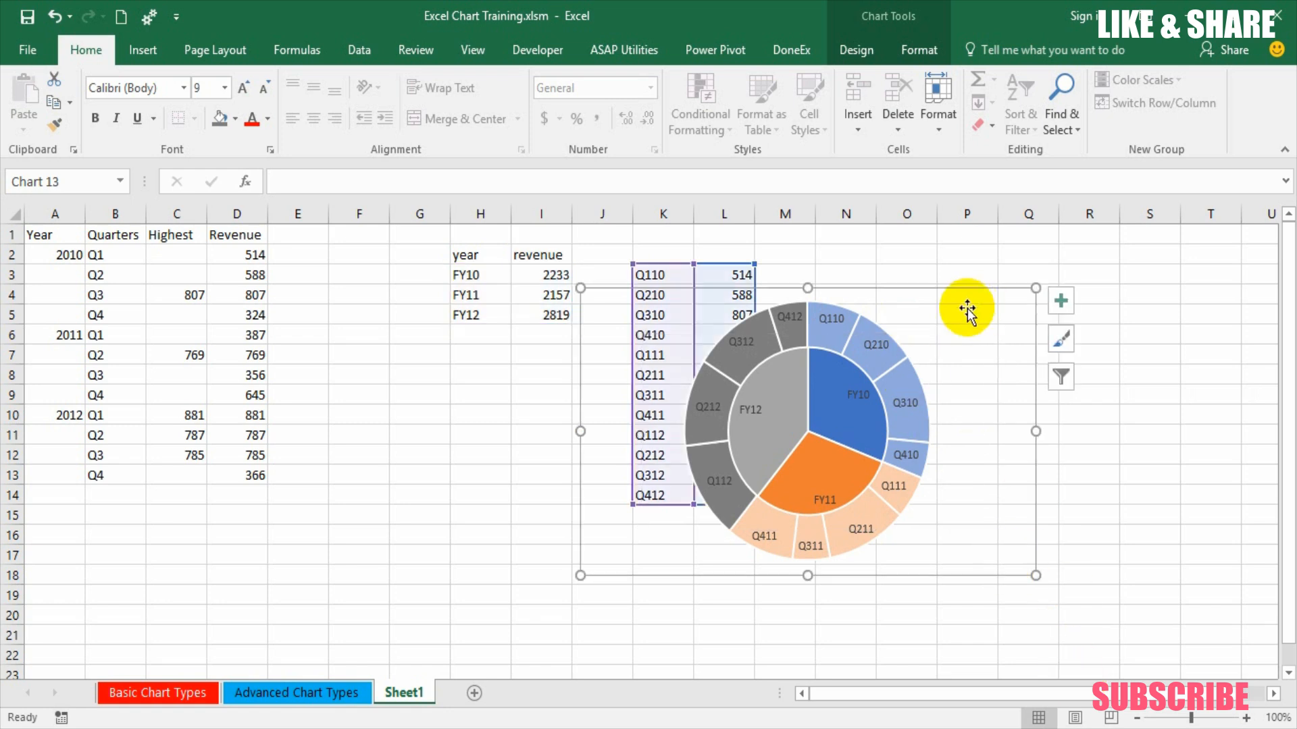
# Step: Group the two selected pie charts and drag the group left beside the year data
pyautogui.rightClick(965, 312)
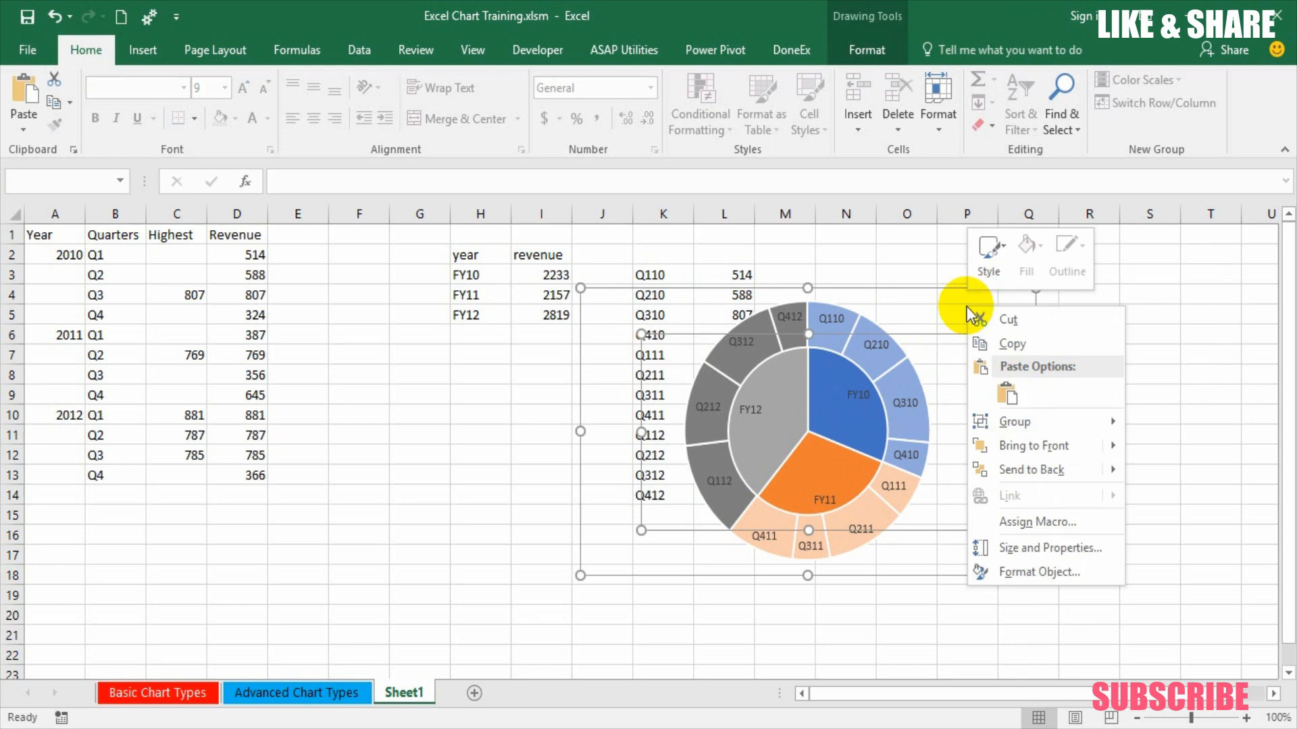
pyautogui.click(947, 273)
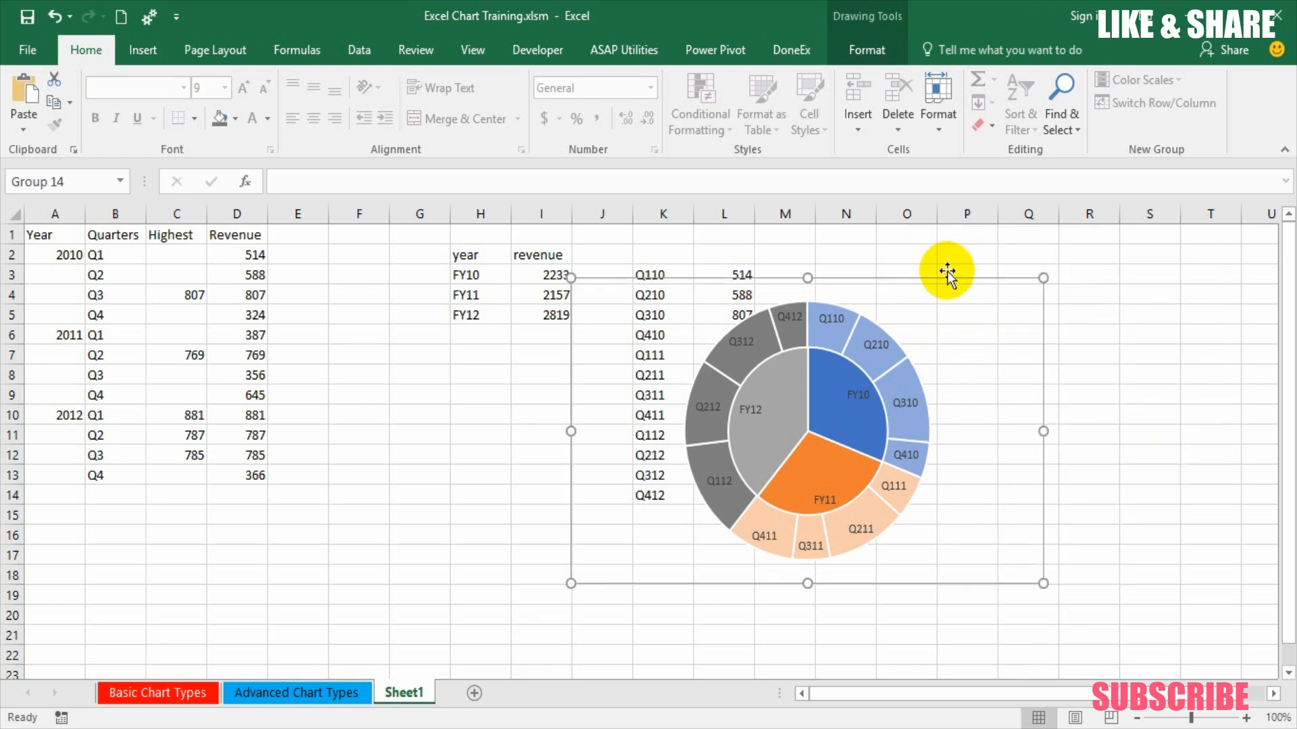
pyautogui.moveTo(946, 271); pyautogui.dragTo(569, 342)
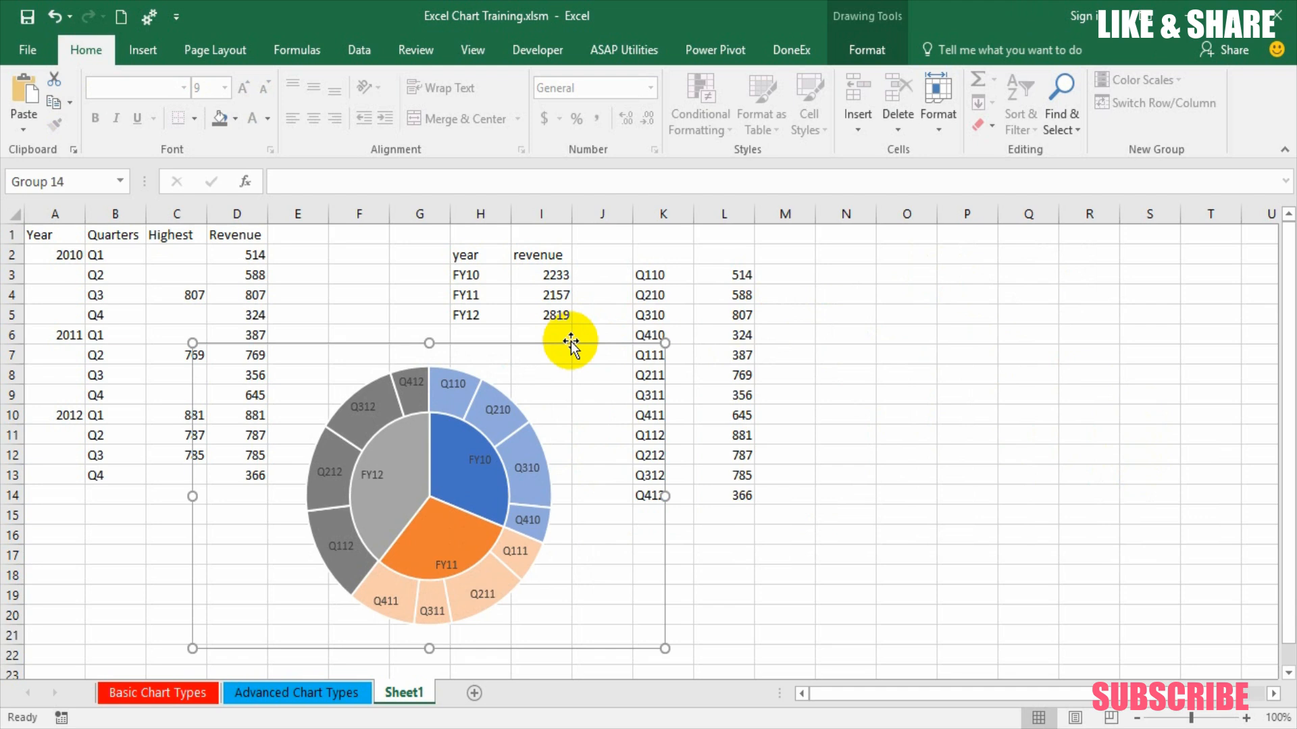
pyautogui.moveTo(124, 553)
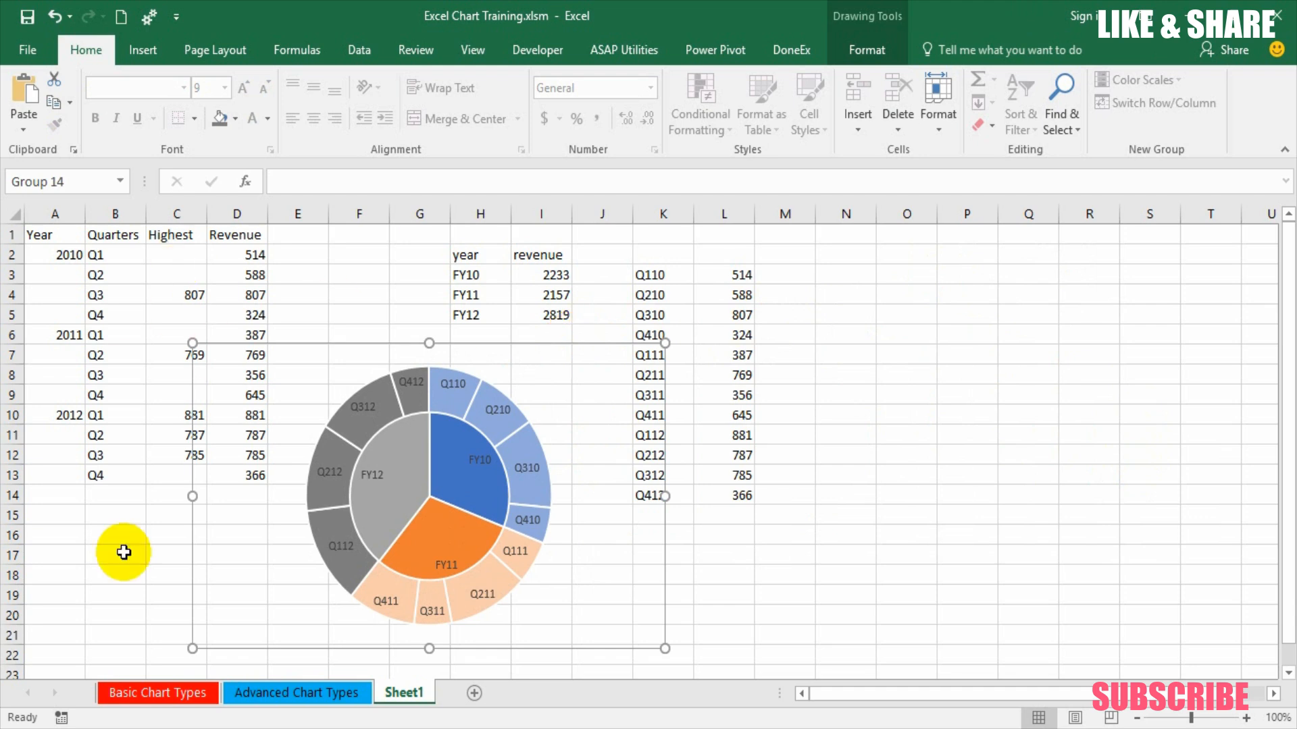
pyautogui.moveTo(422, 645)
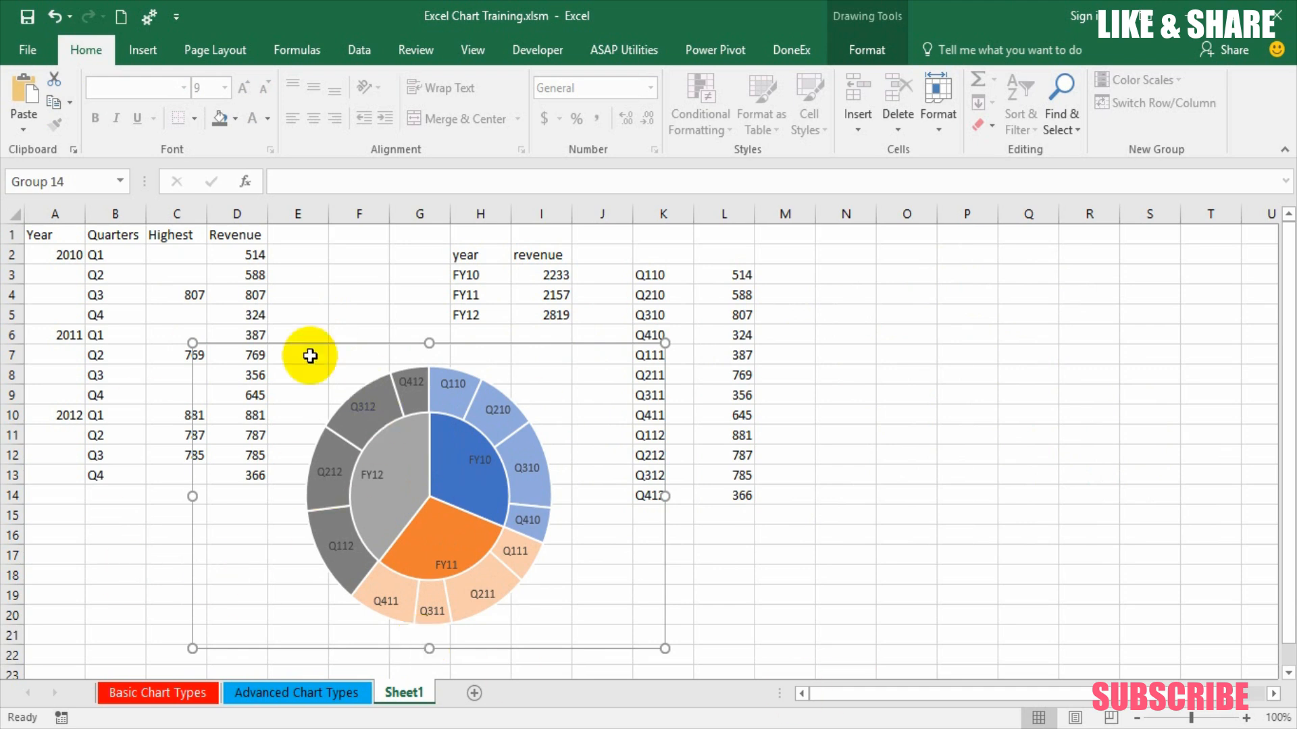
pyautogui.moveTo(528, 404)
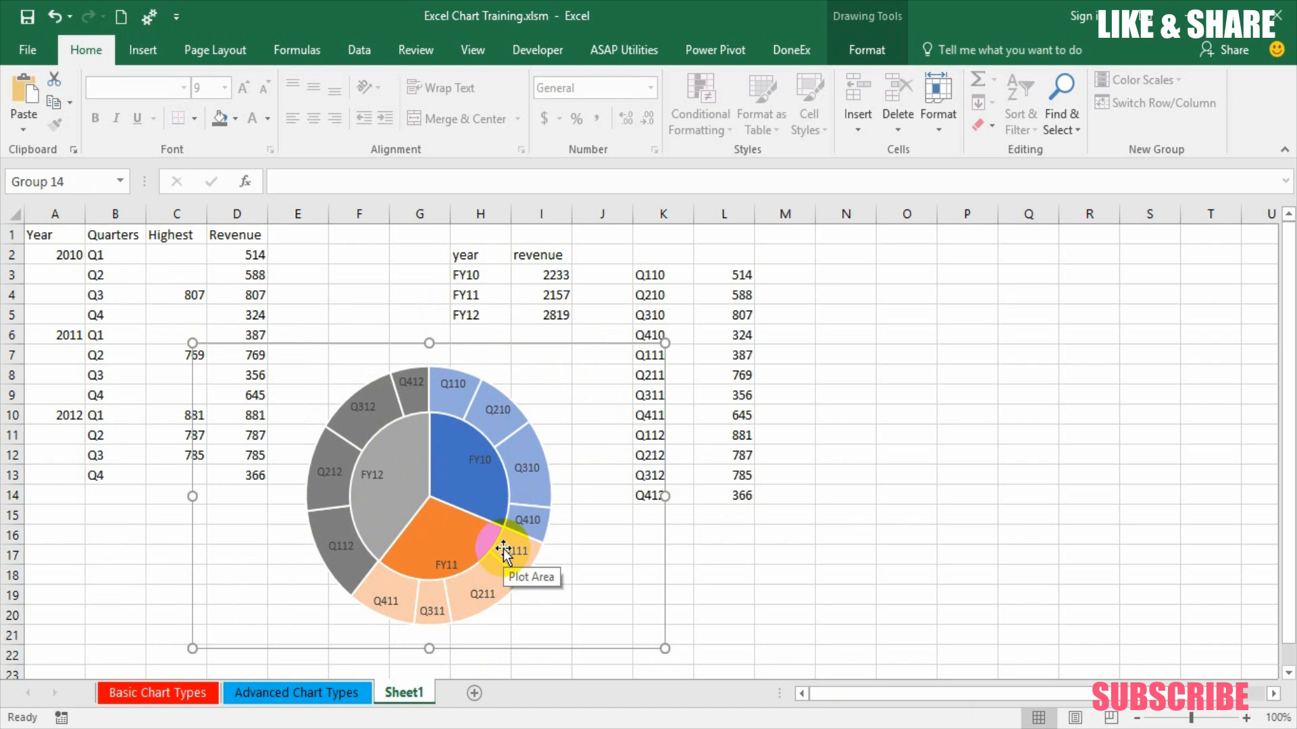
pyautogui.moveTo(539, 350)
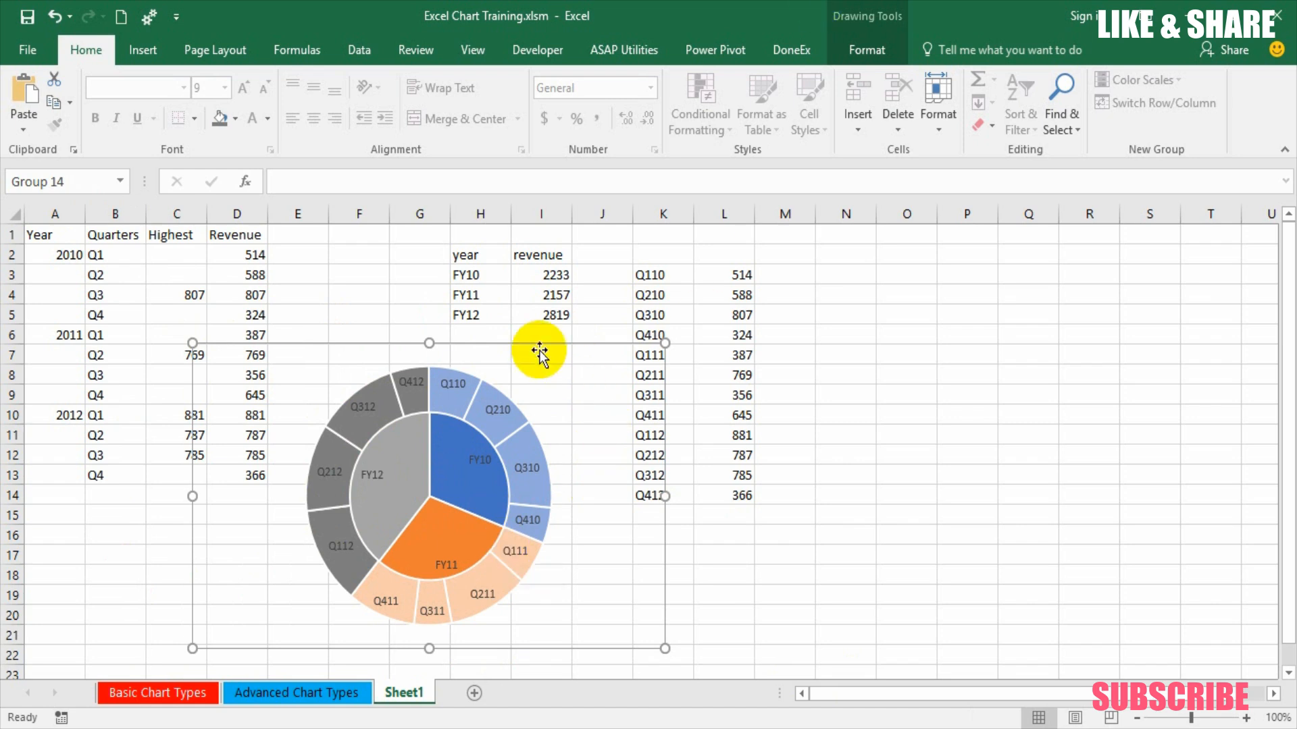
# Step: View the built-in Sunburst on the Advanced Chart Types sheet, then return to Sheet1
pyautogui.click(296, 693)
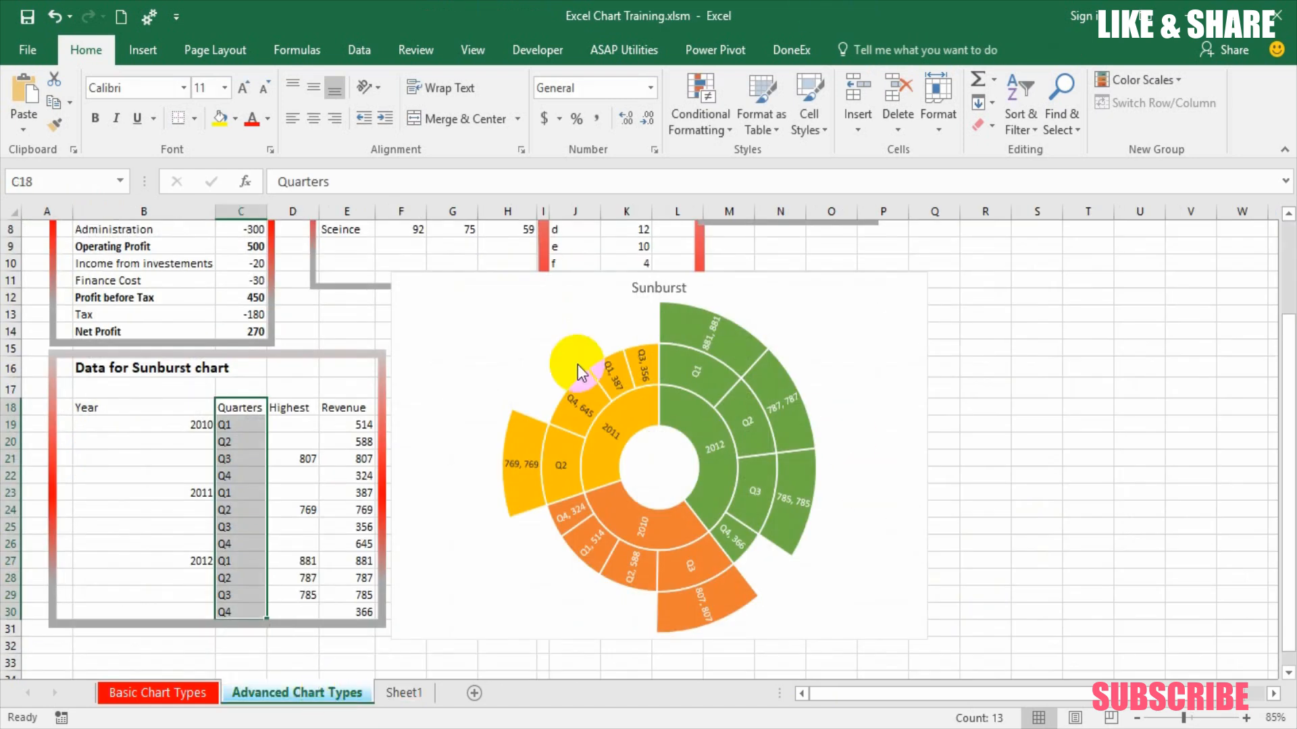
pyautogui.click(404, 693)
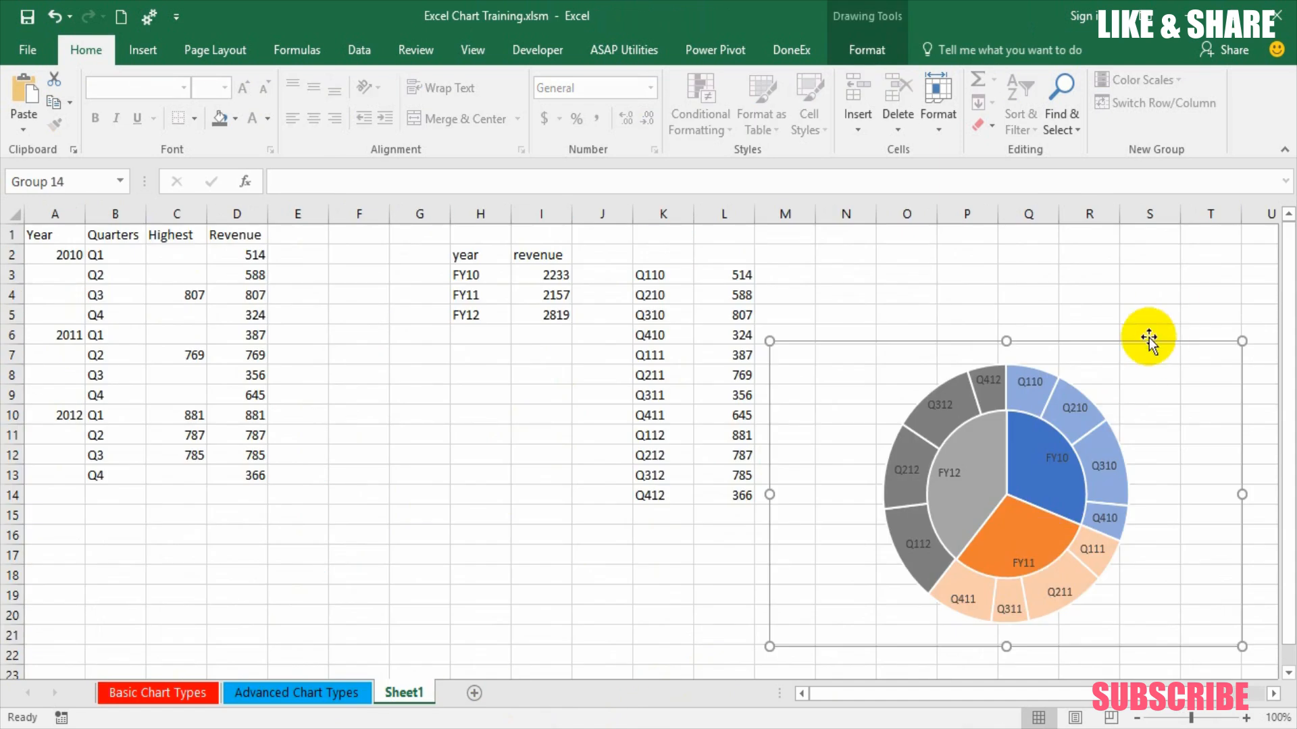
pyautogui.moveTo(1153, 370)
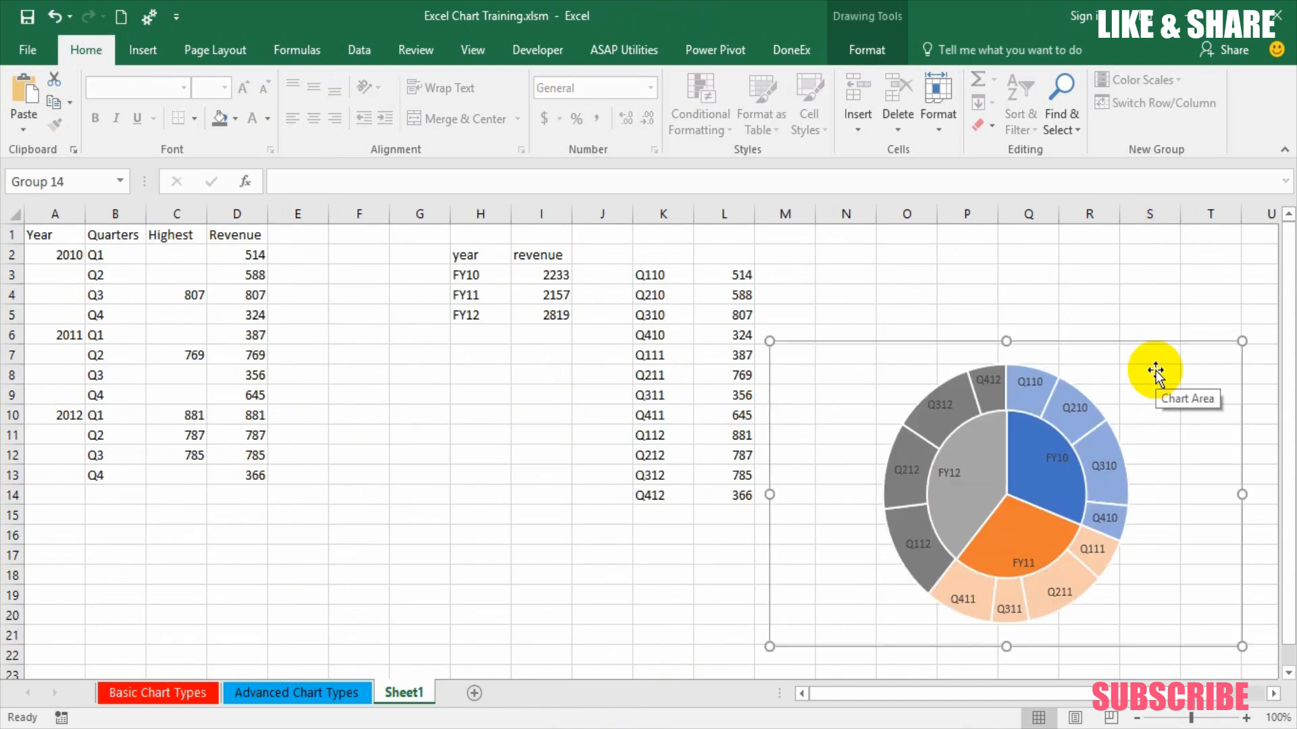